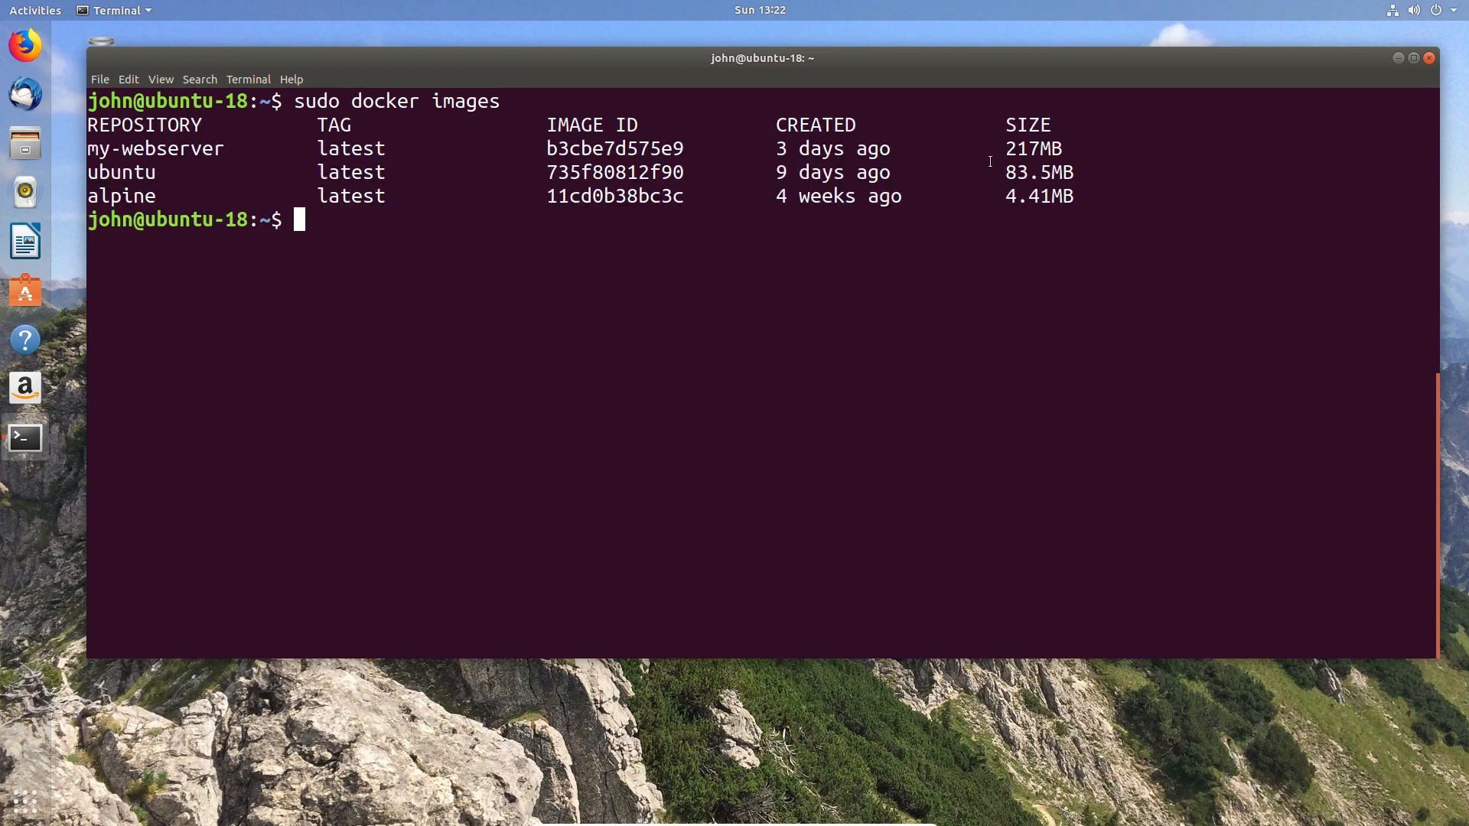
# - Change into the myapp folder and open its dockerfile in nano
pyautogui.doubleClick(1040, 172)
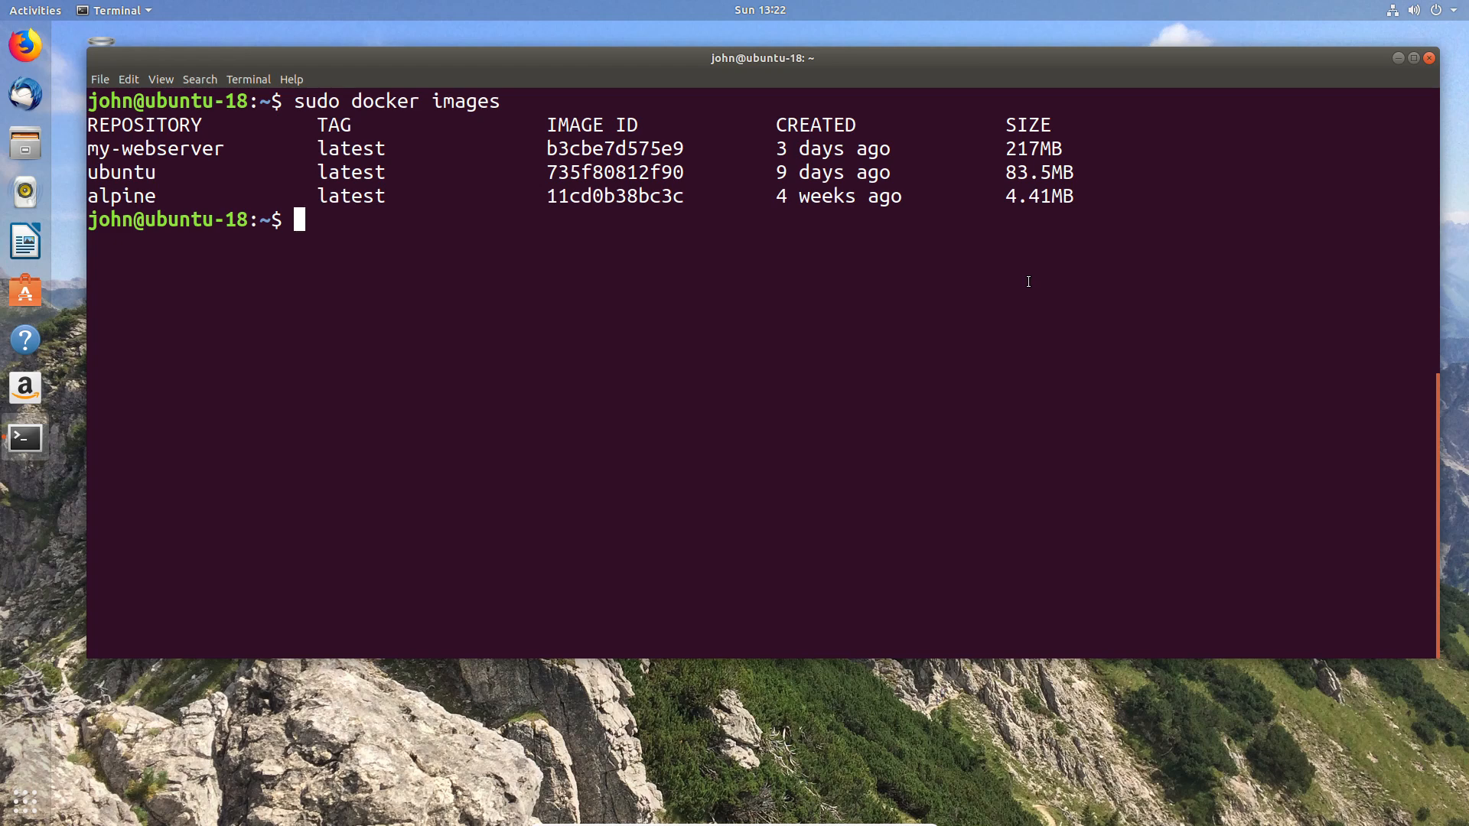
pyautogui.write('c')
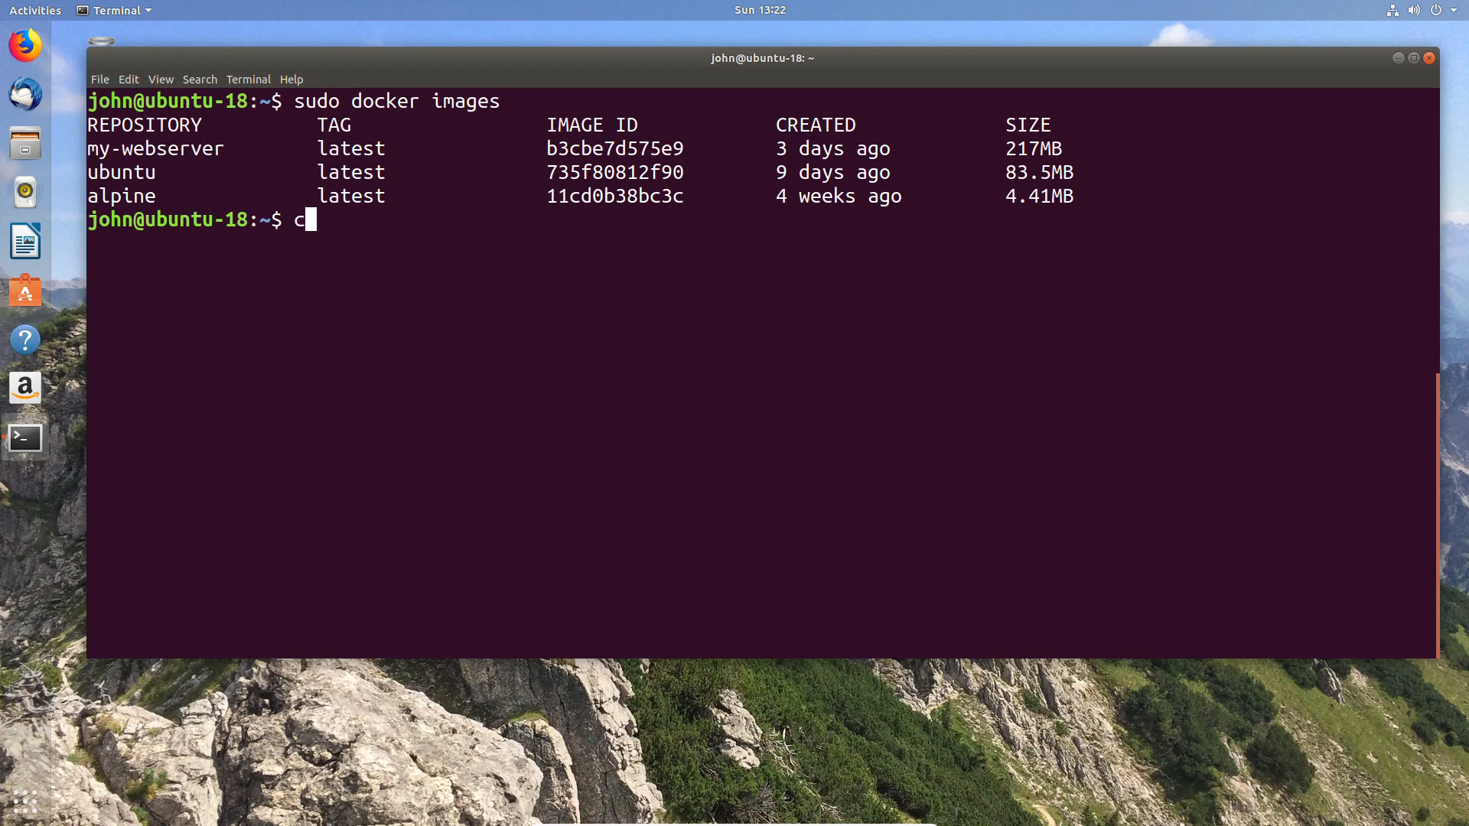
pyautogui.write('d m')
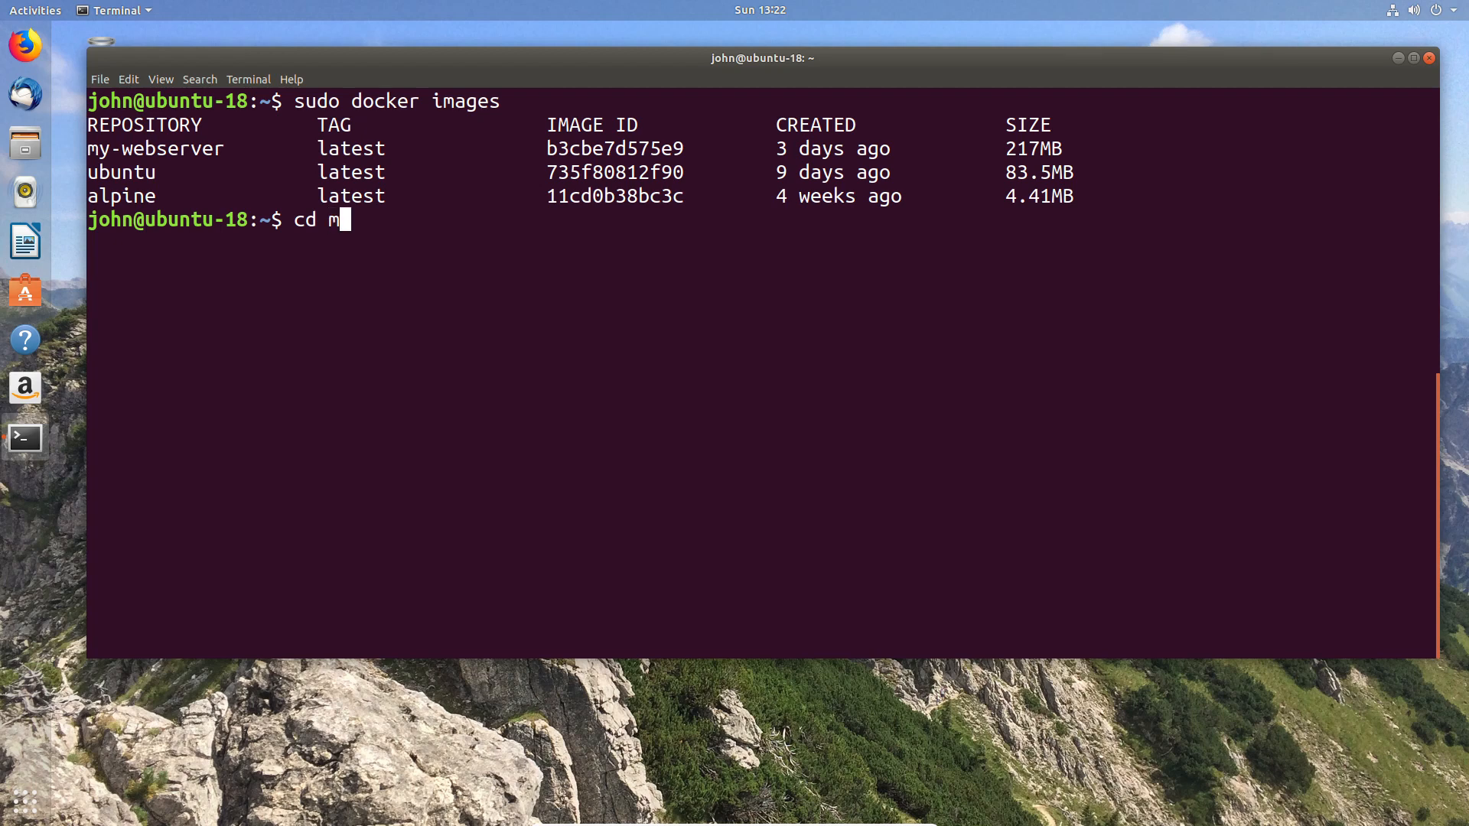
pyautogui.write('yapp/')
pyautogui.write('n')
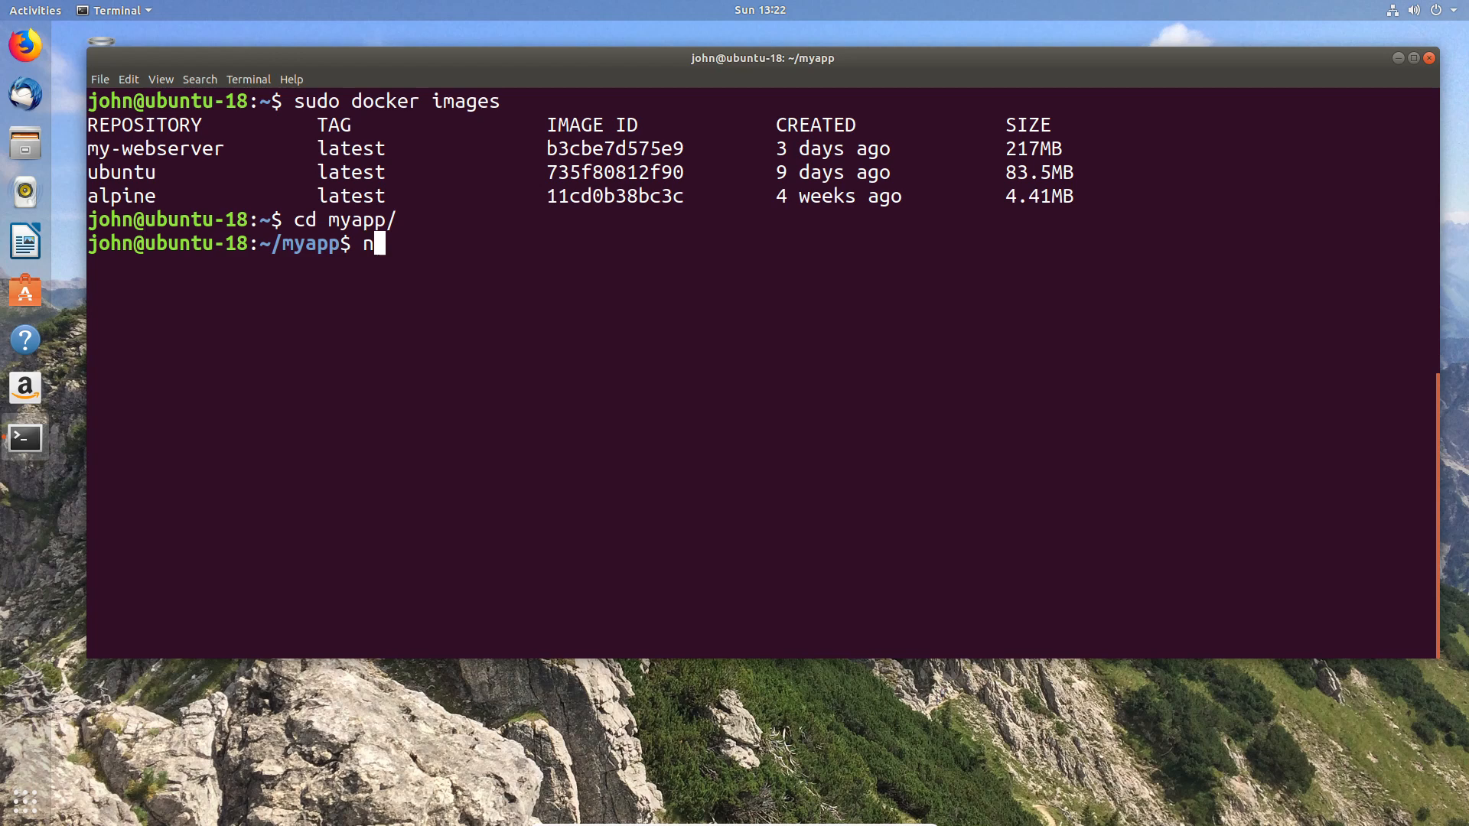
pyautogui.write('ano')
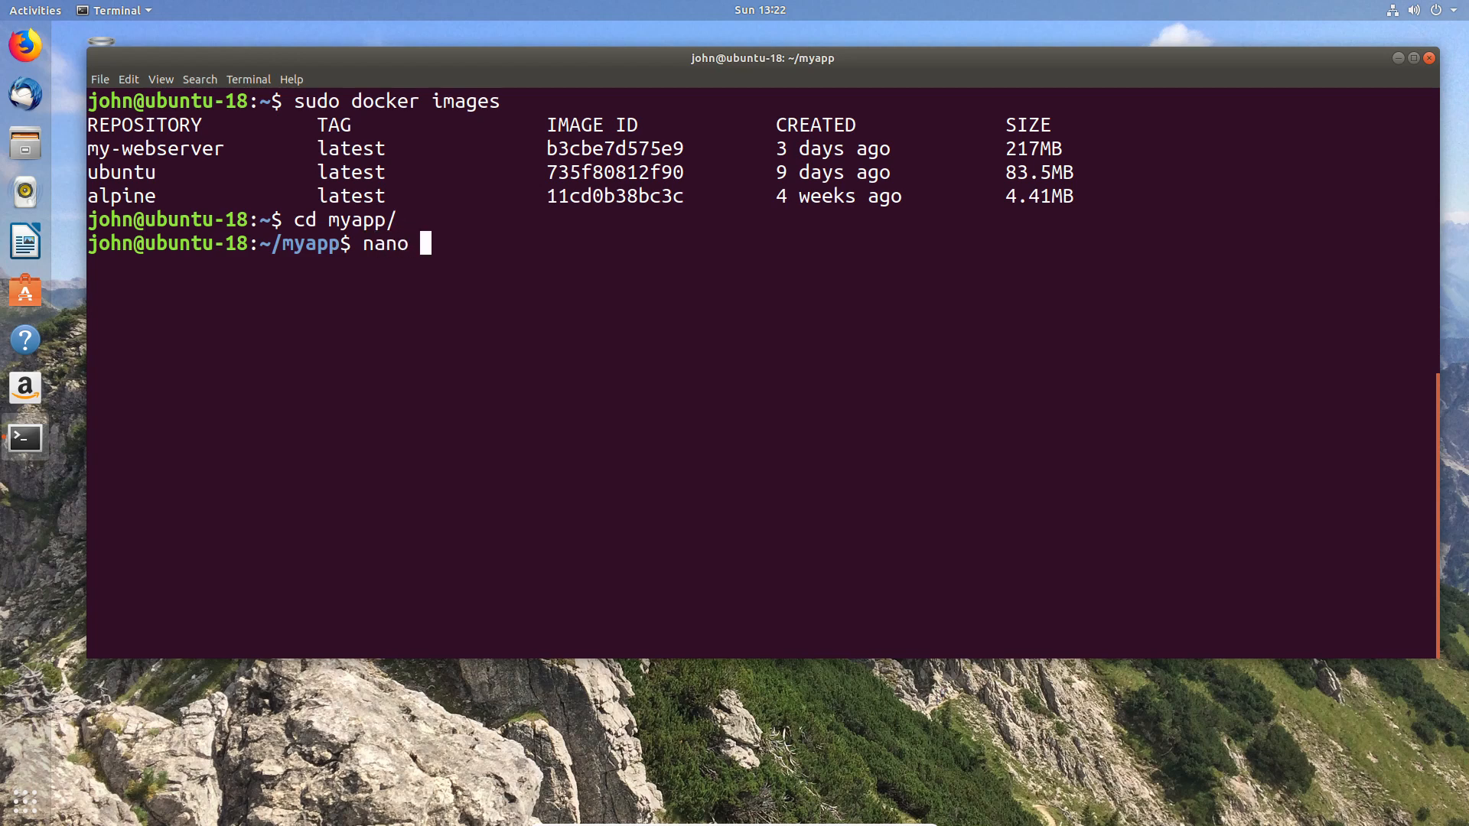
pyautogui.write('dockerfile')
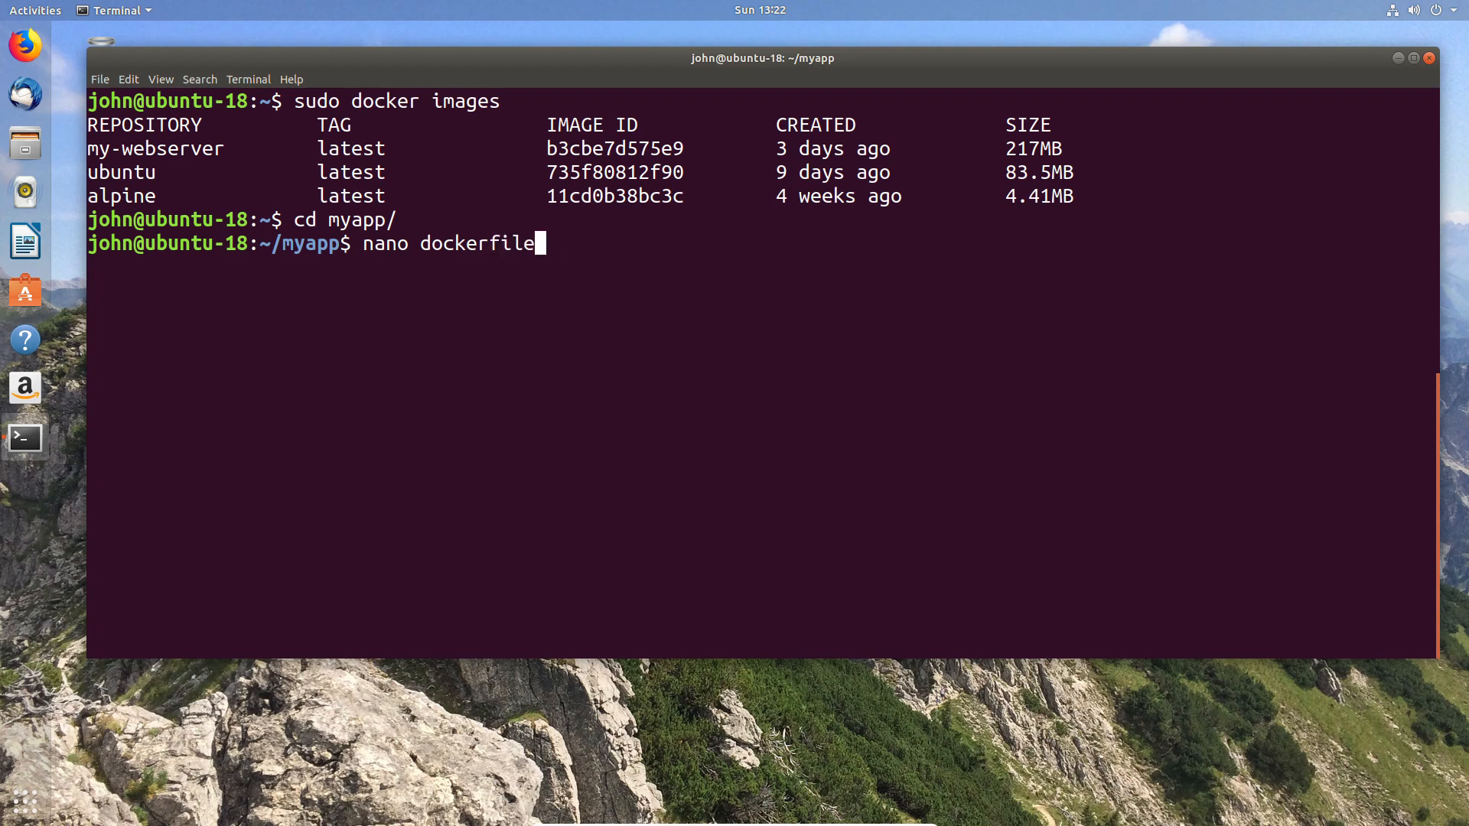
pyautogui.press('Return')
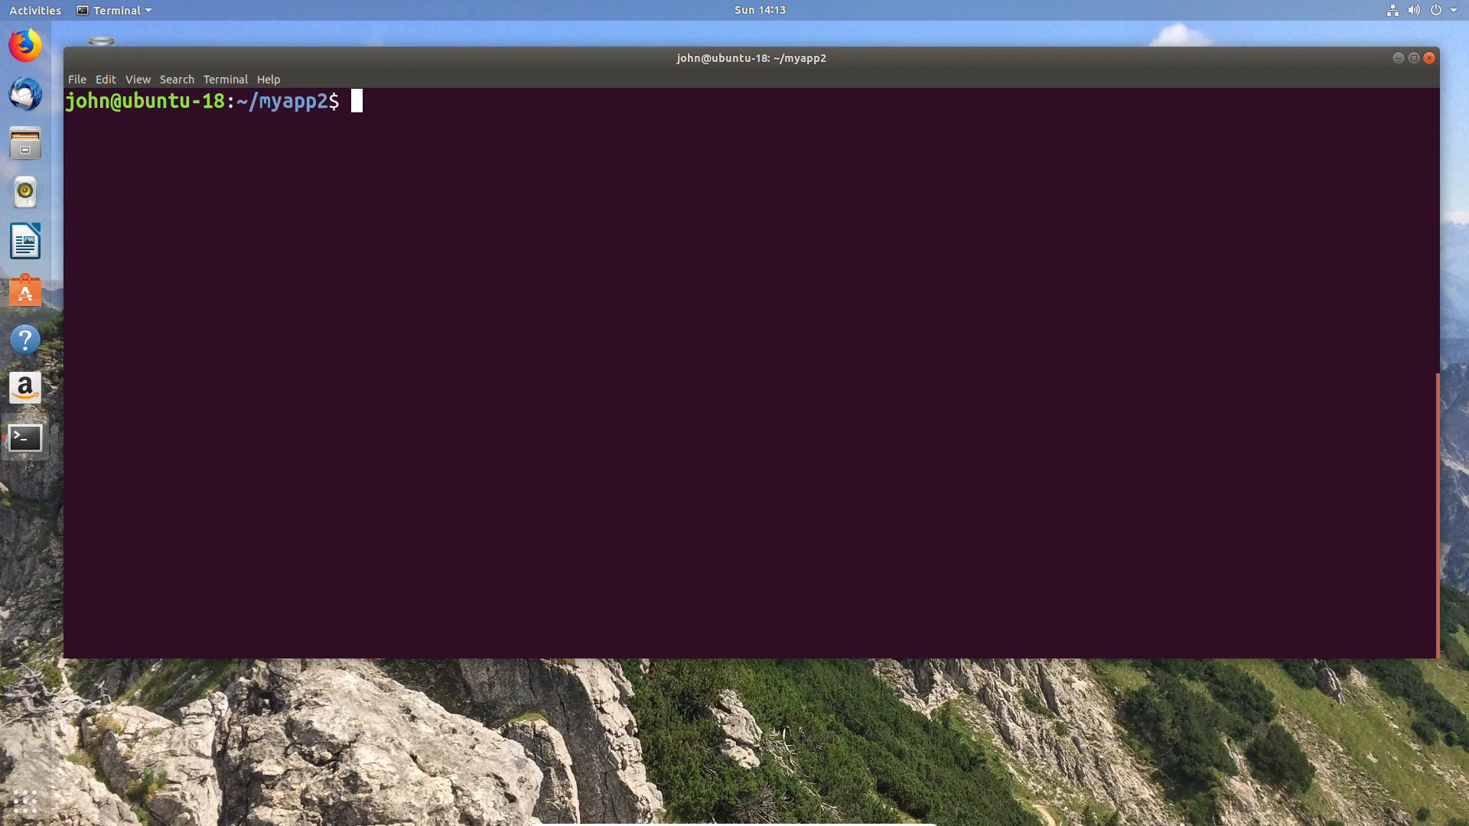
pyautogui.write('nano d')
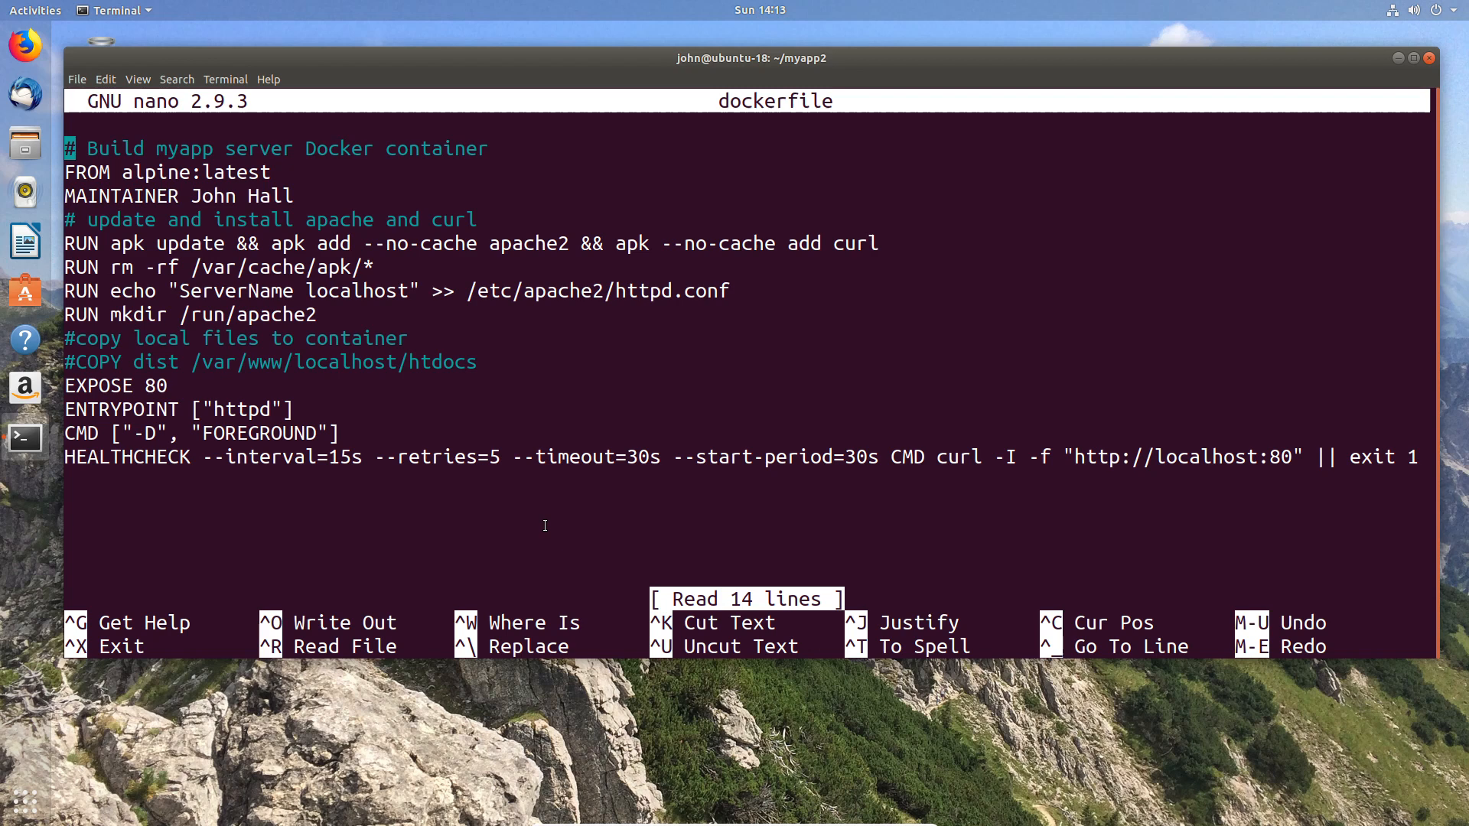
pyautogui.press('ctrl+x')
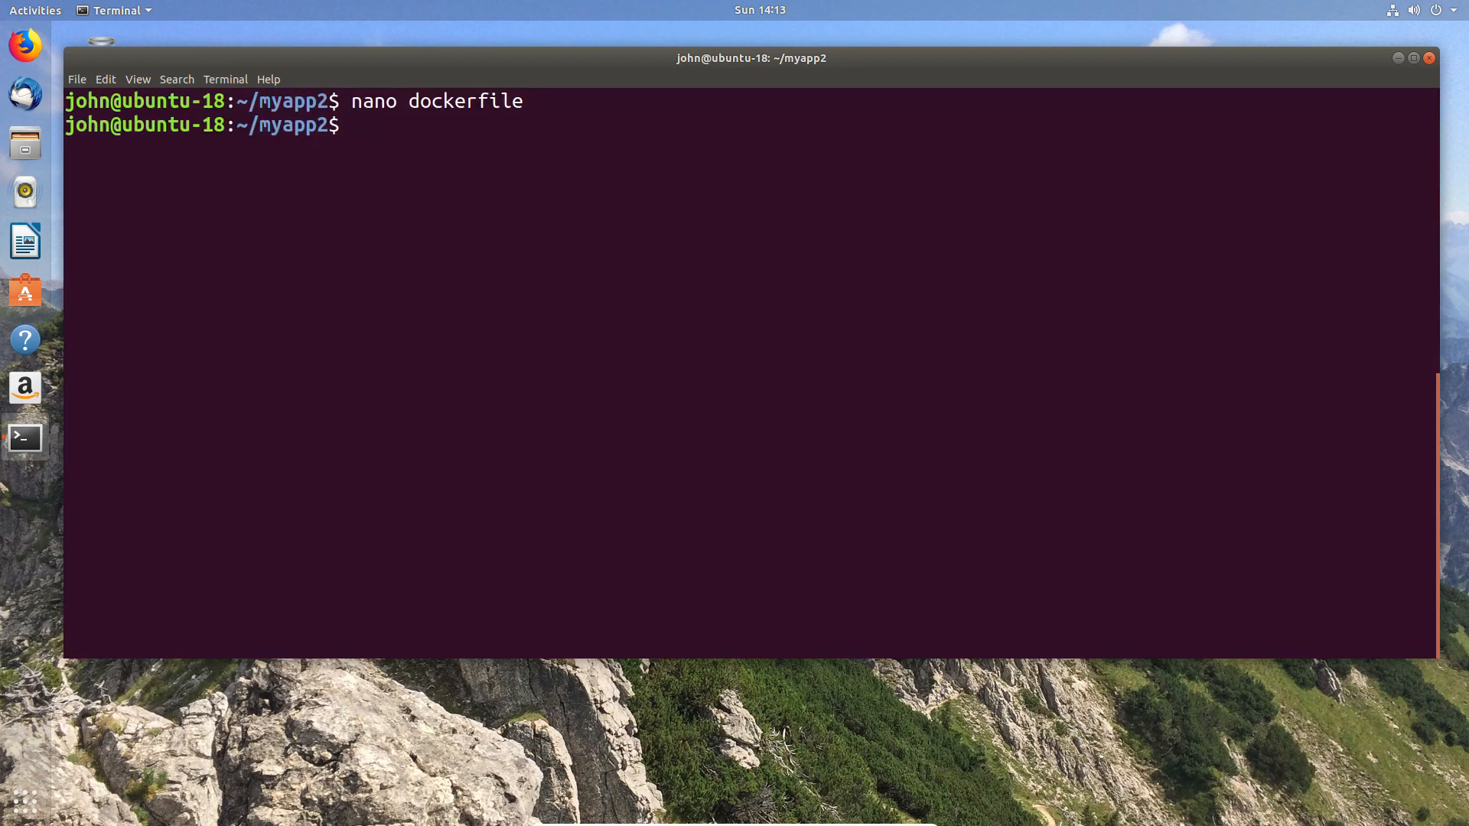
# - Build the image from the current folder with 'sudo docker build . -t apline-apache'
pyautogui.write('sudo d')
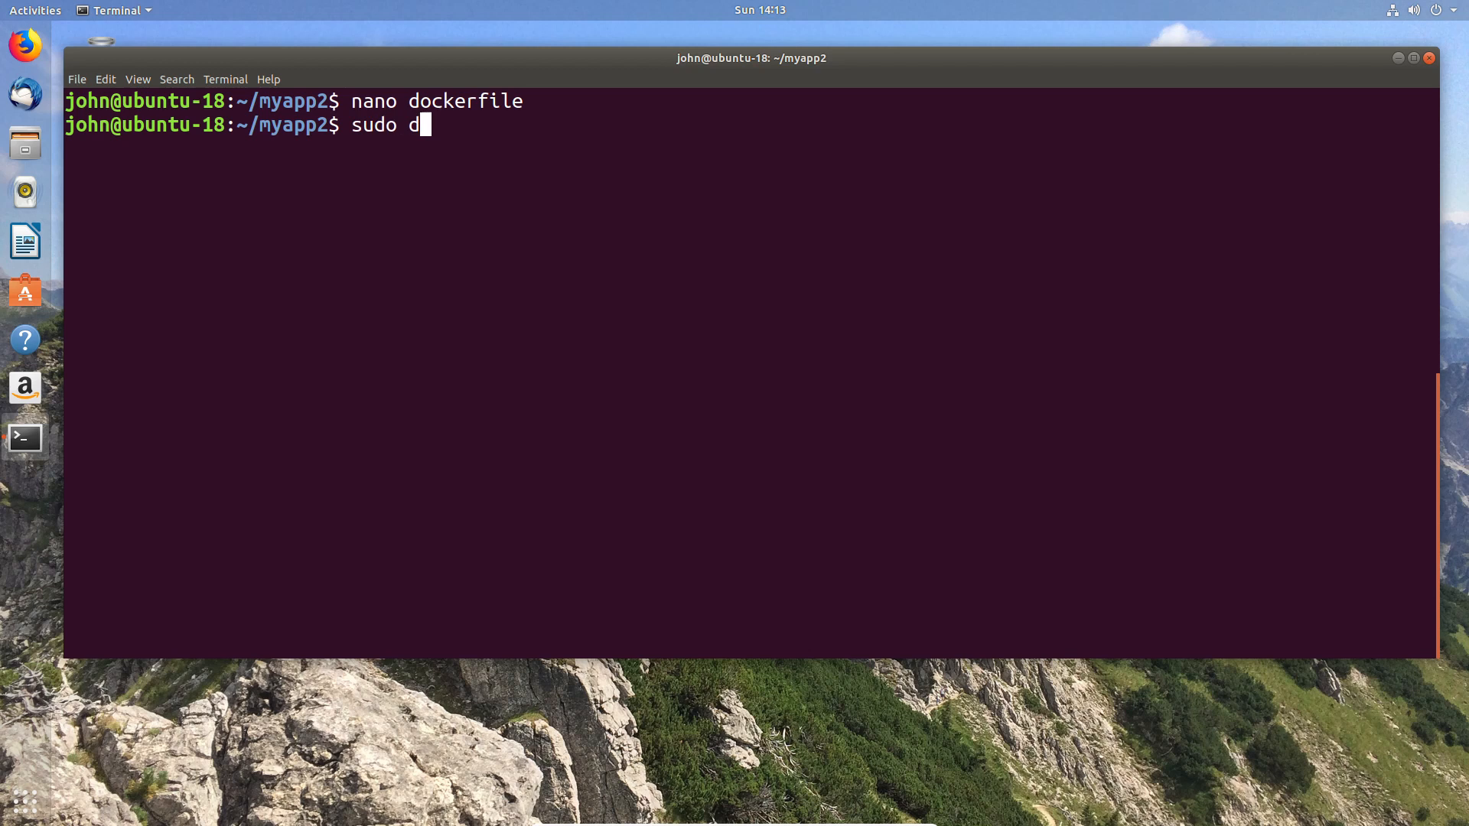
pyautogui.write('ocker')
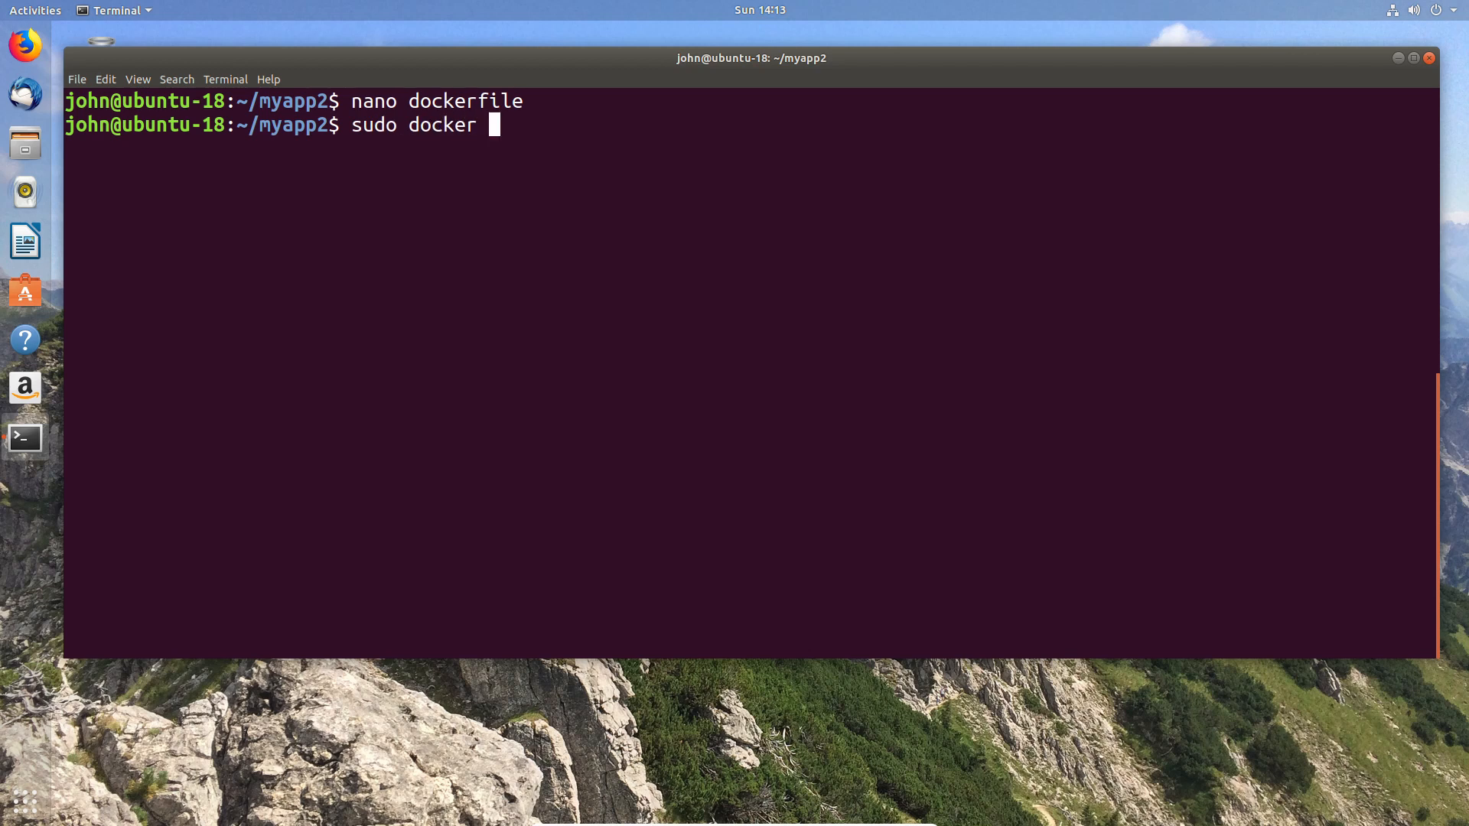
pyautogui.write('build')
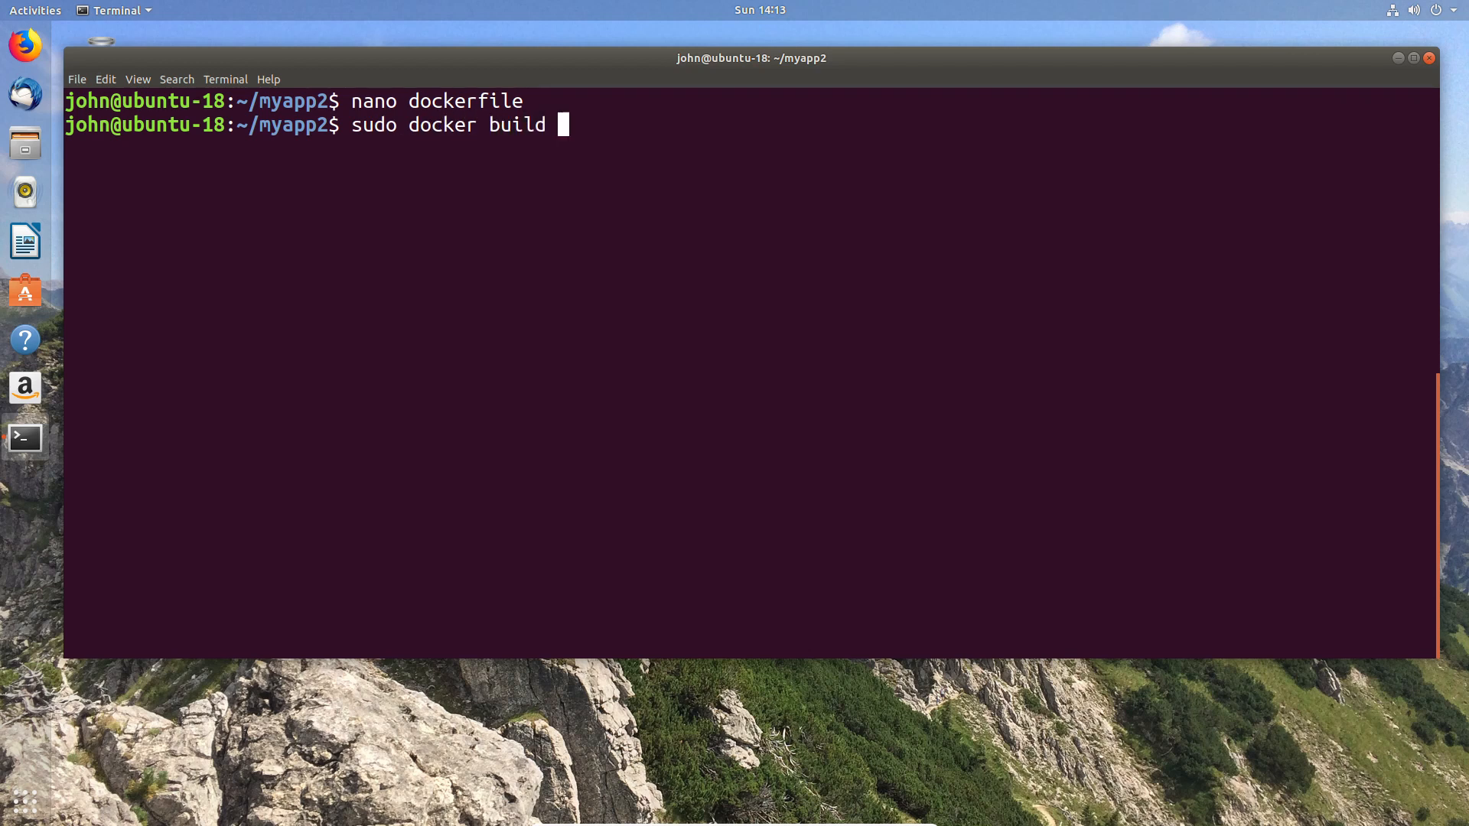
pyautogui.write('. -t')
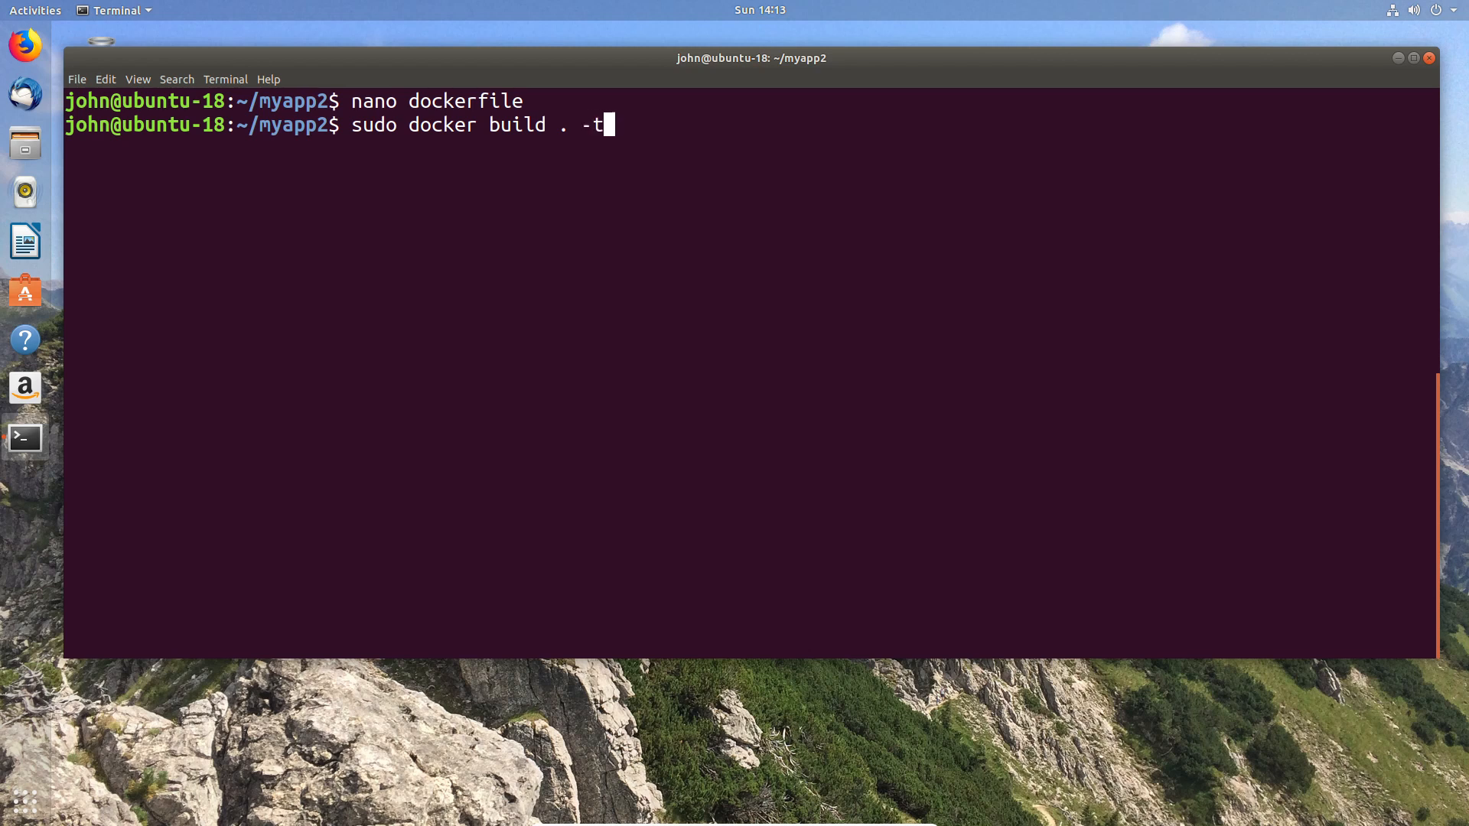
pyautogui.write('apline')
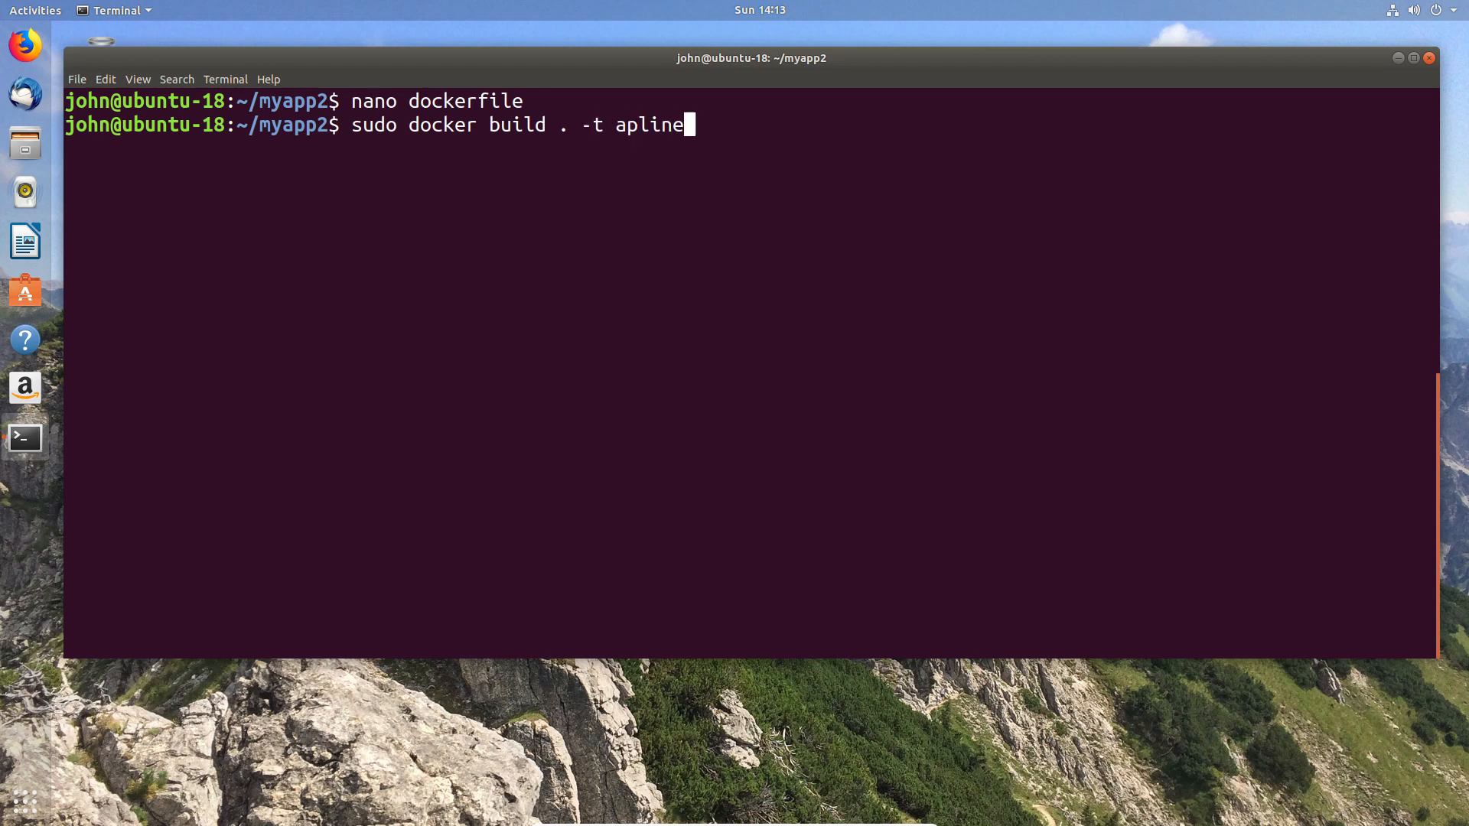
pyautogui.write('-a')
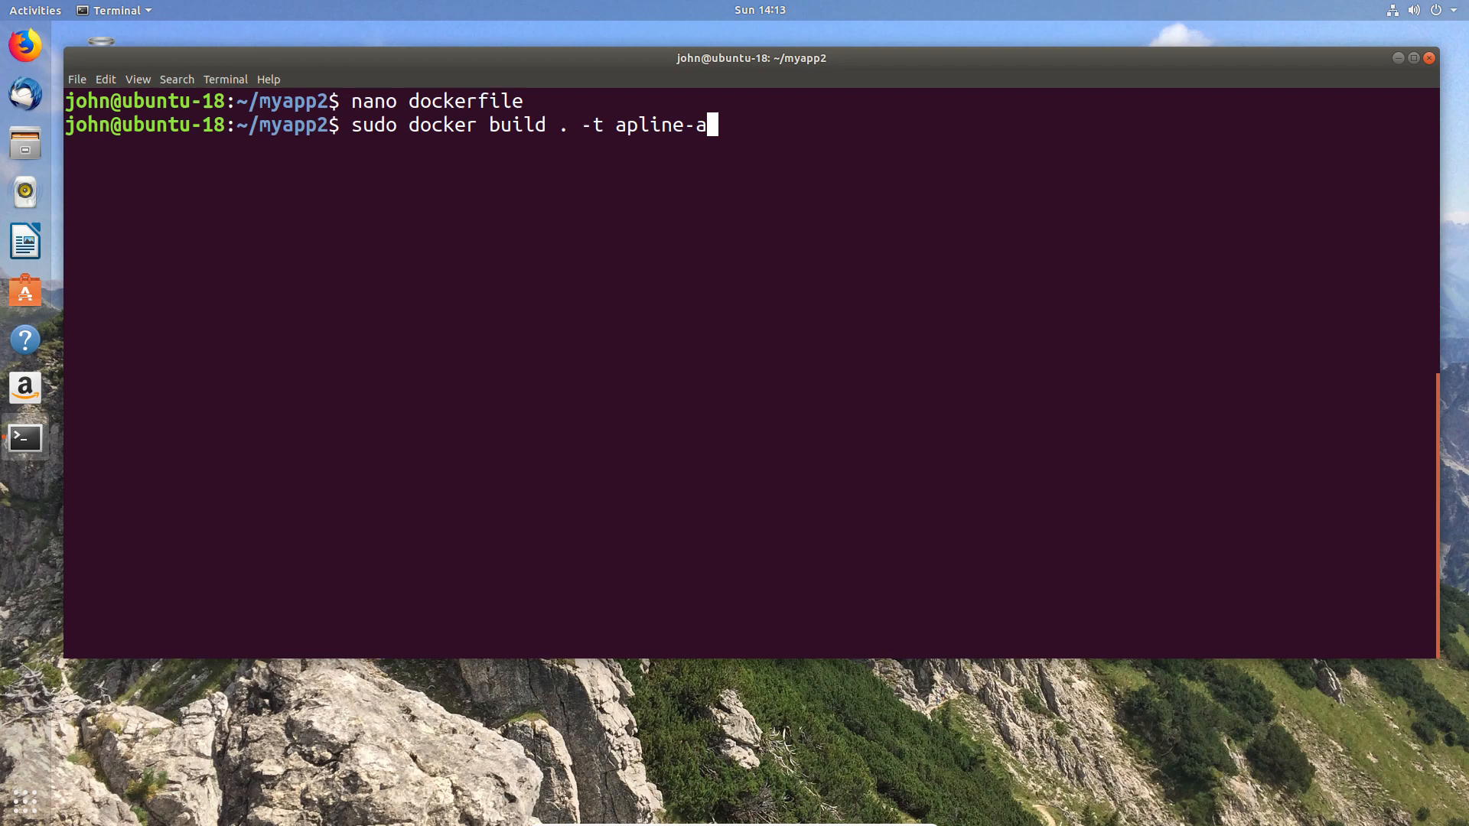
pyautogui.write('pache')
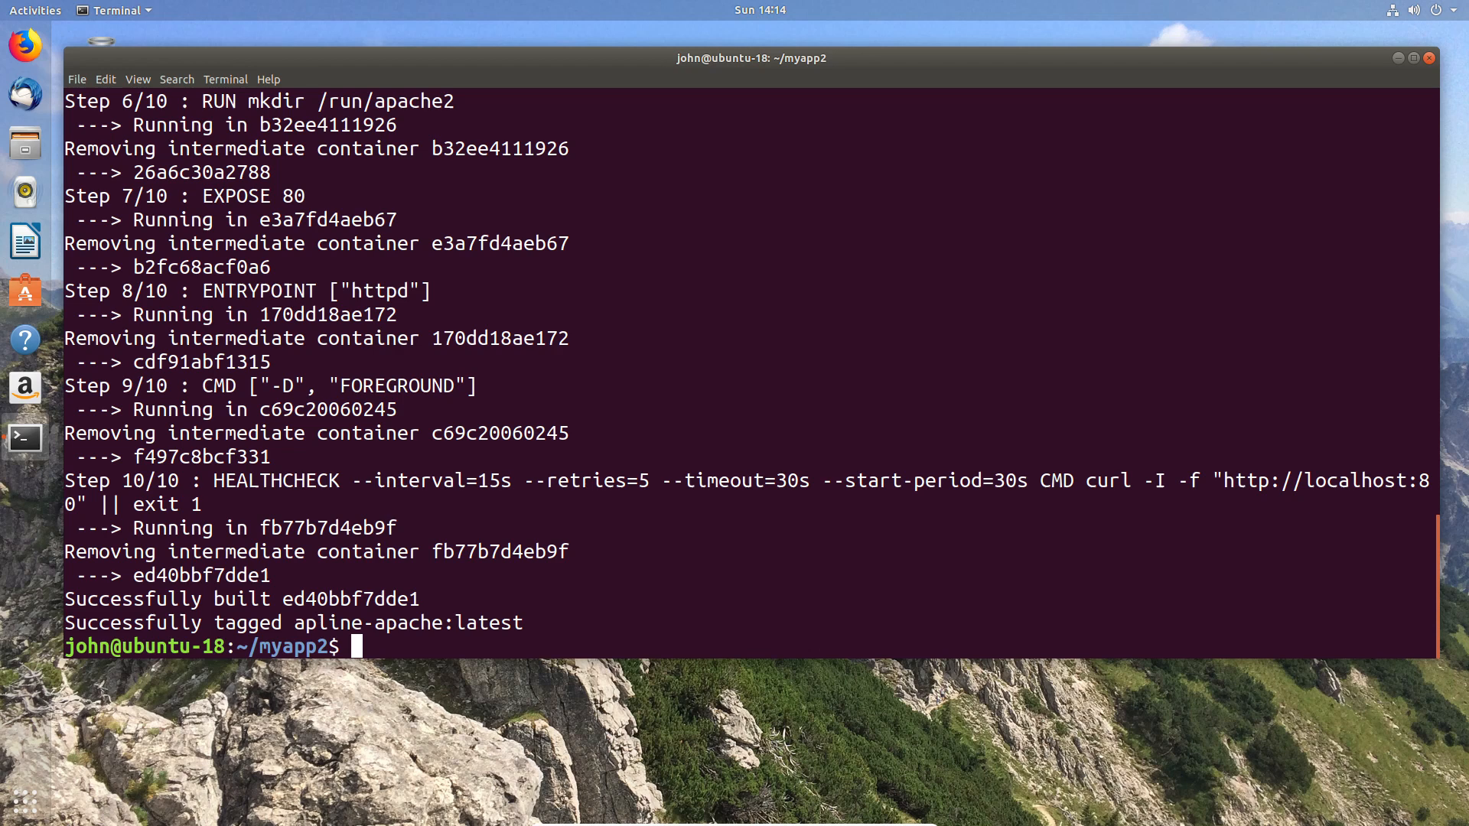
# - Run a detached apline-apache container mapping host port 800 to container port 80
pyautogui.write('sudo docke')
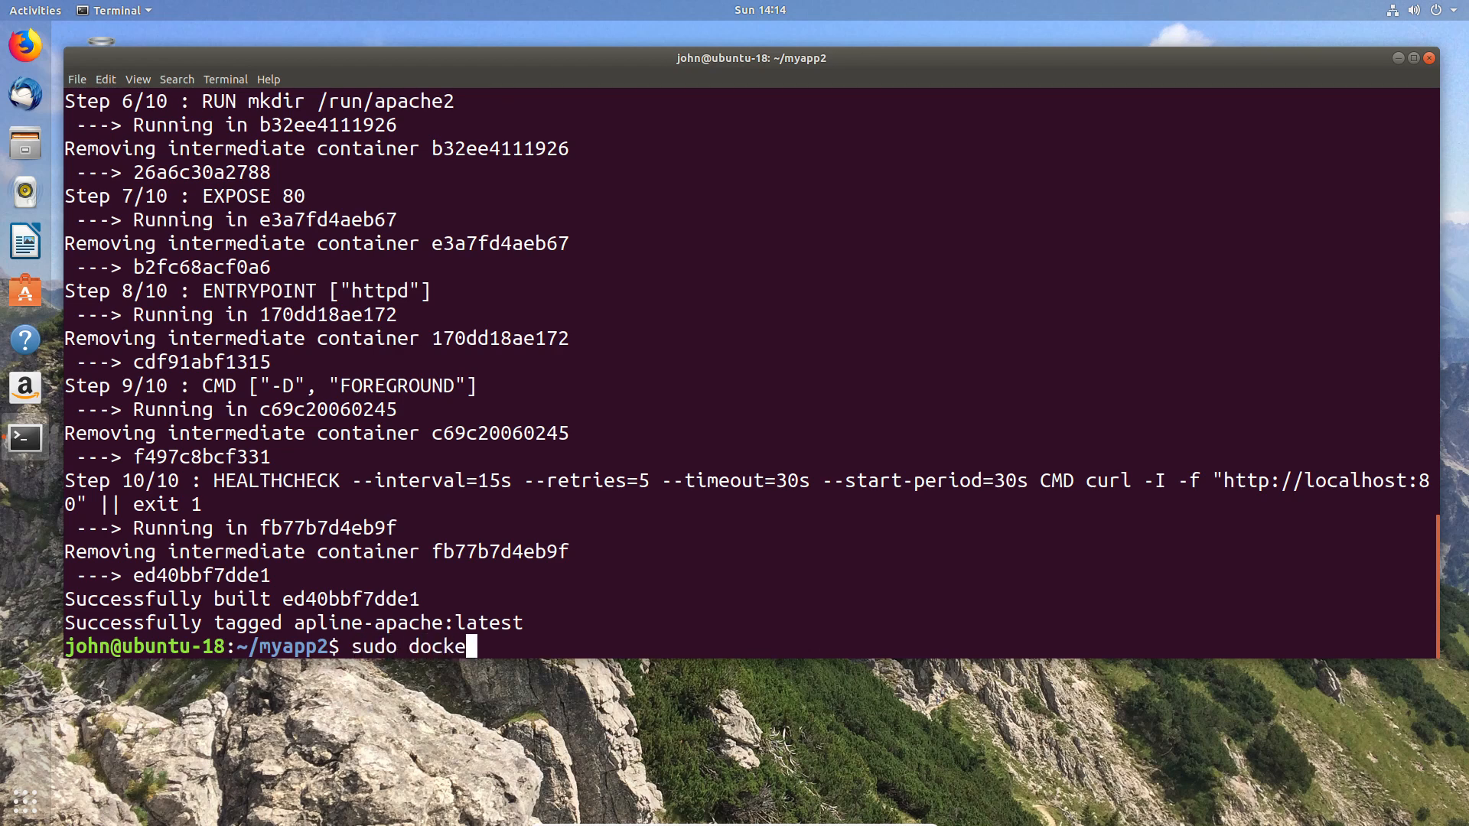
pyautogui.write('r run')
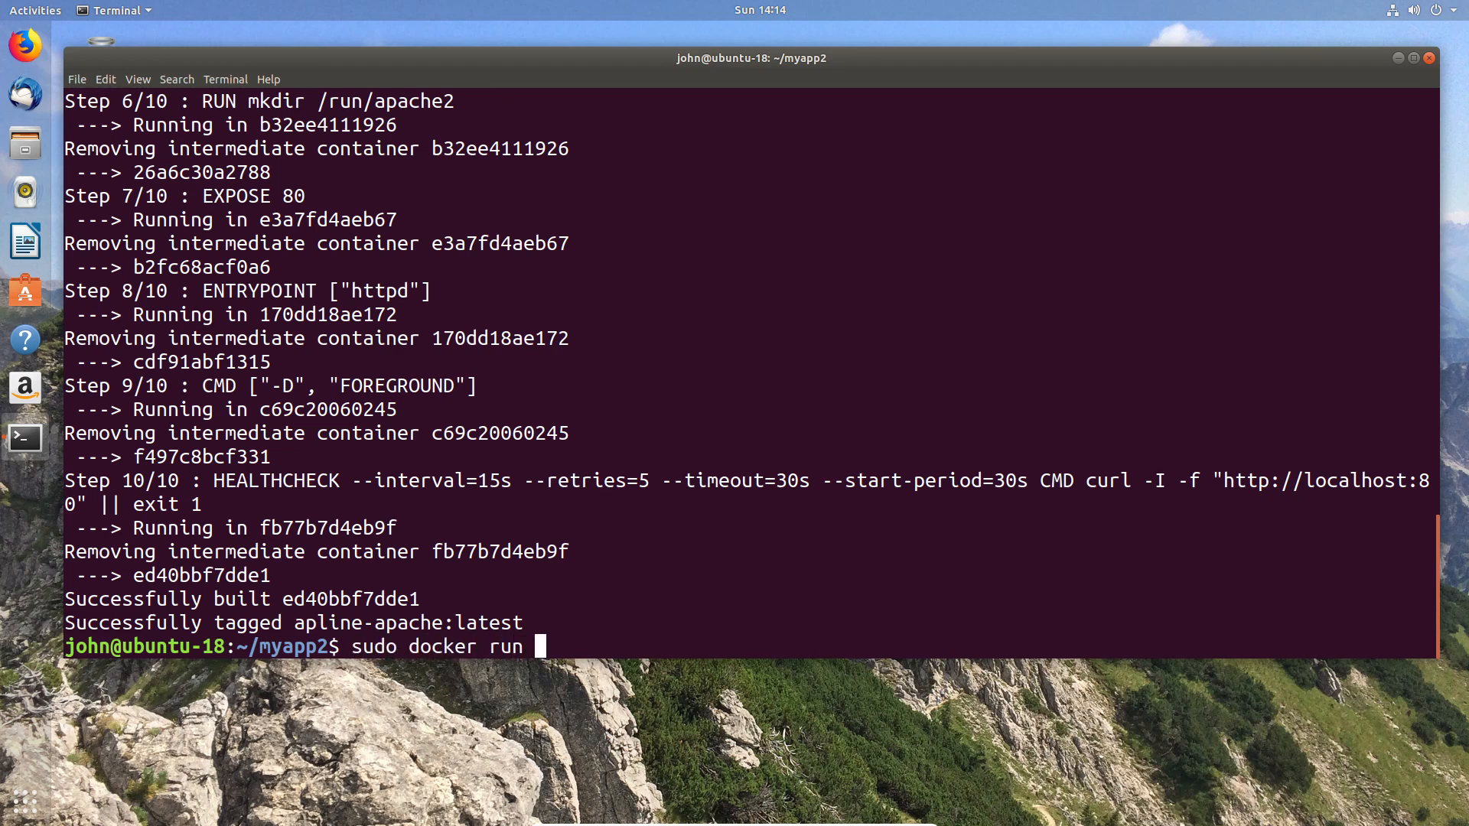
pyautogui.write('-')
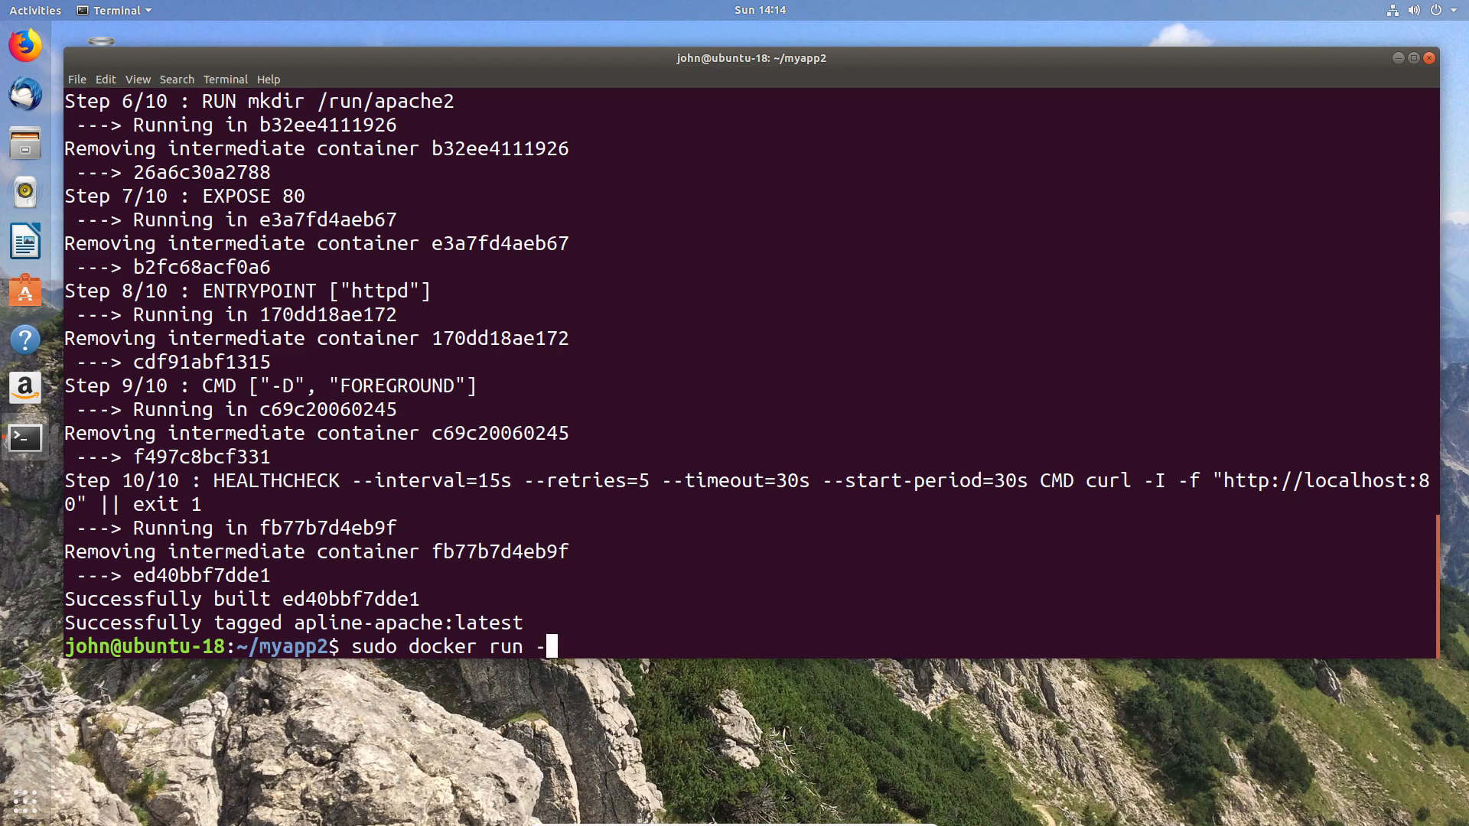
pyautogui.write('d')
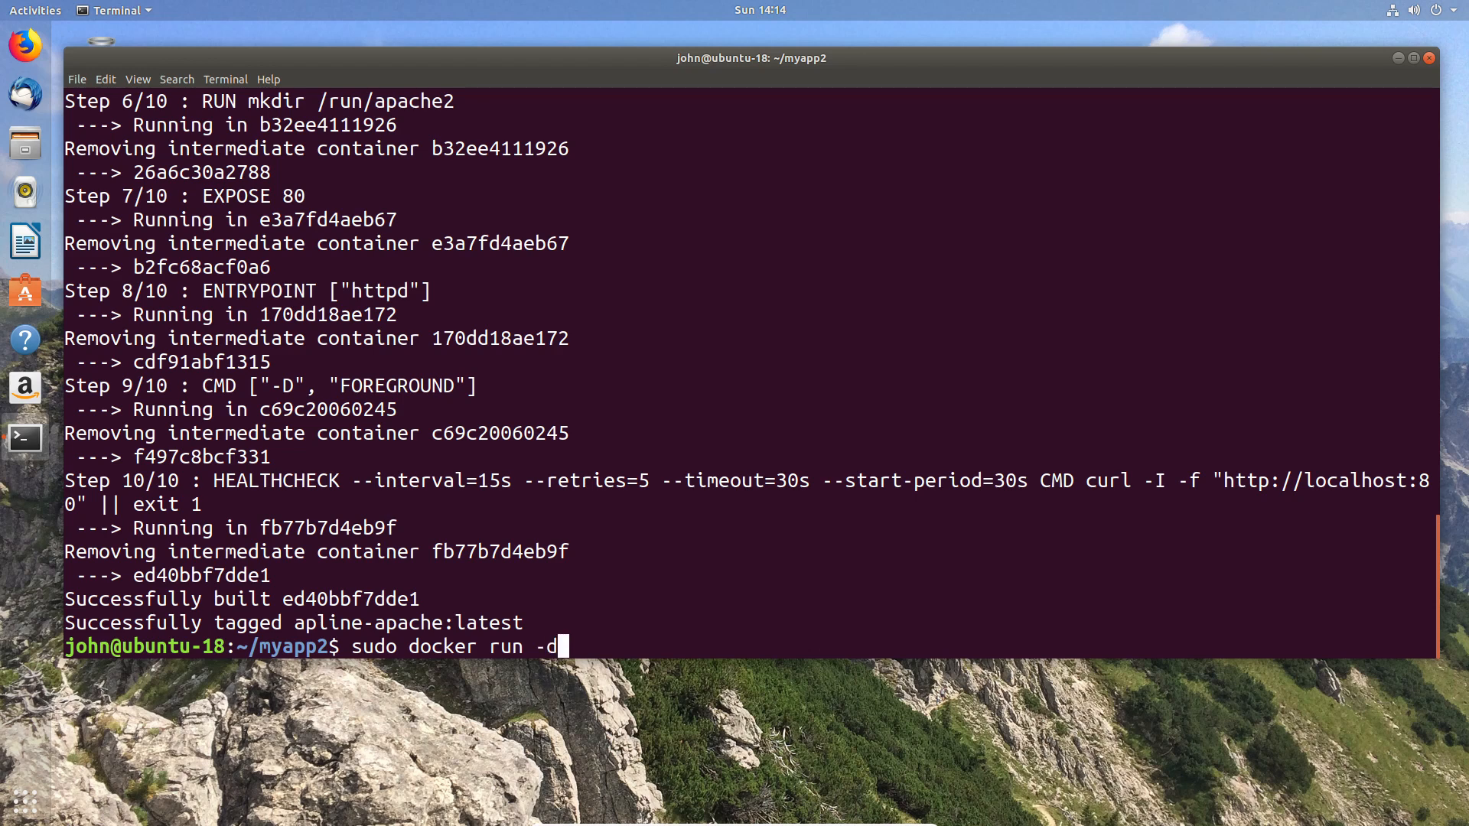
pyautogui.write('-p')
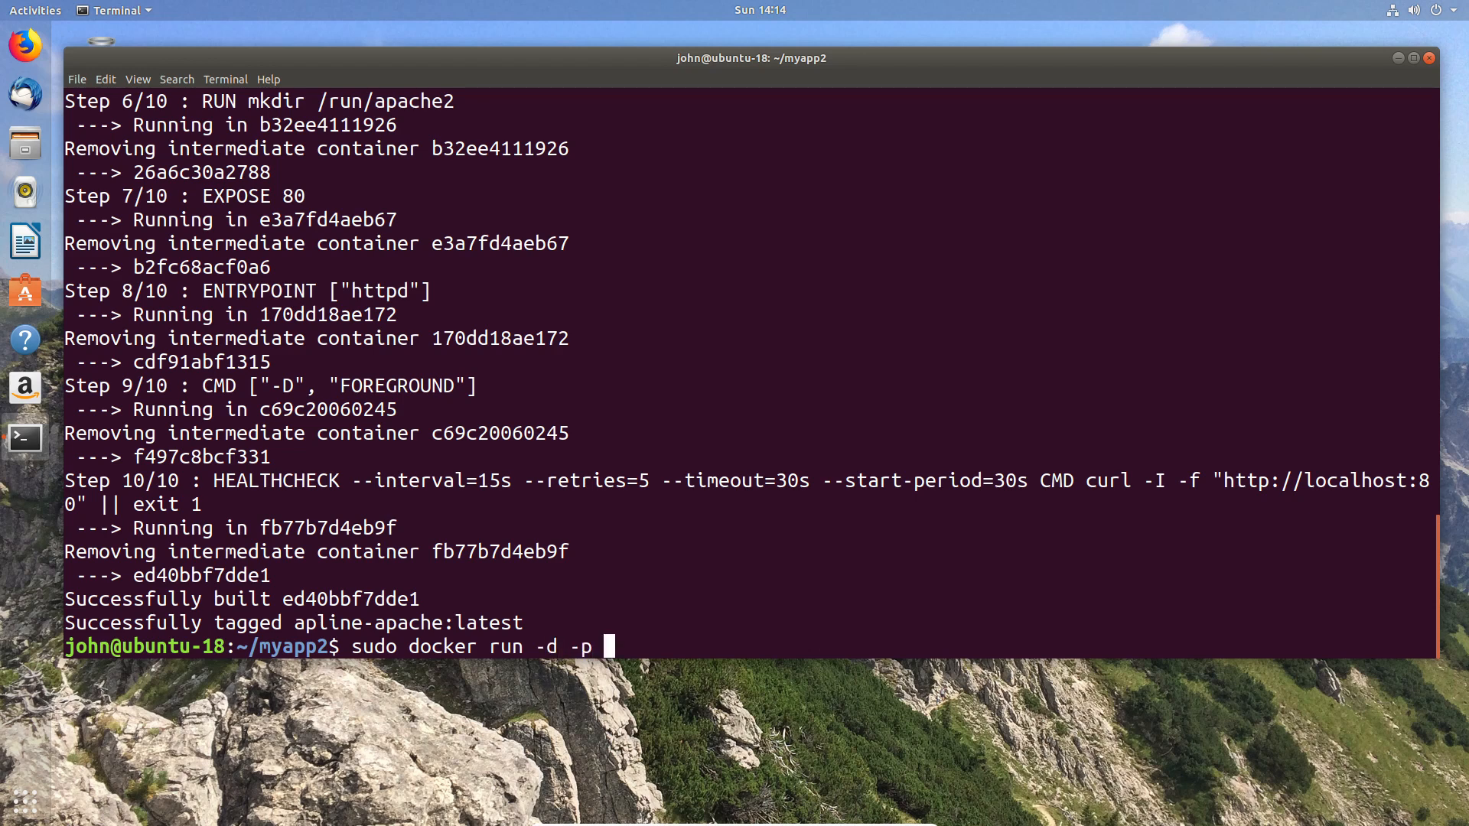
pyautogui.write('800:')
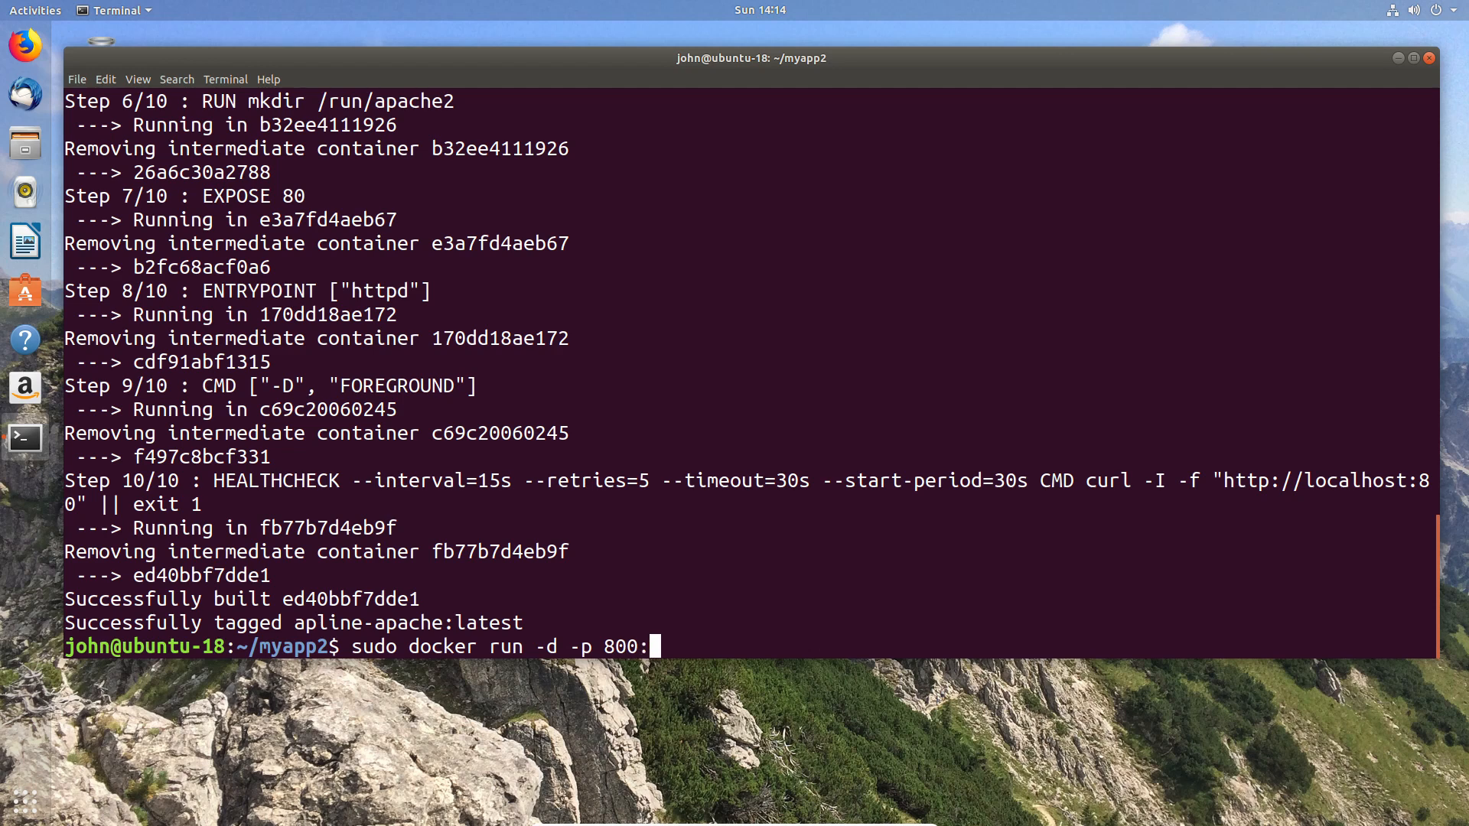
pyautogui.write('80')
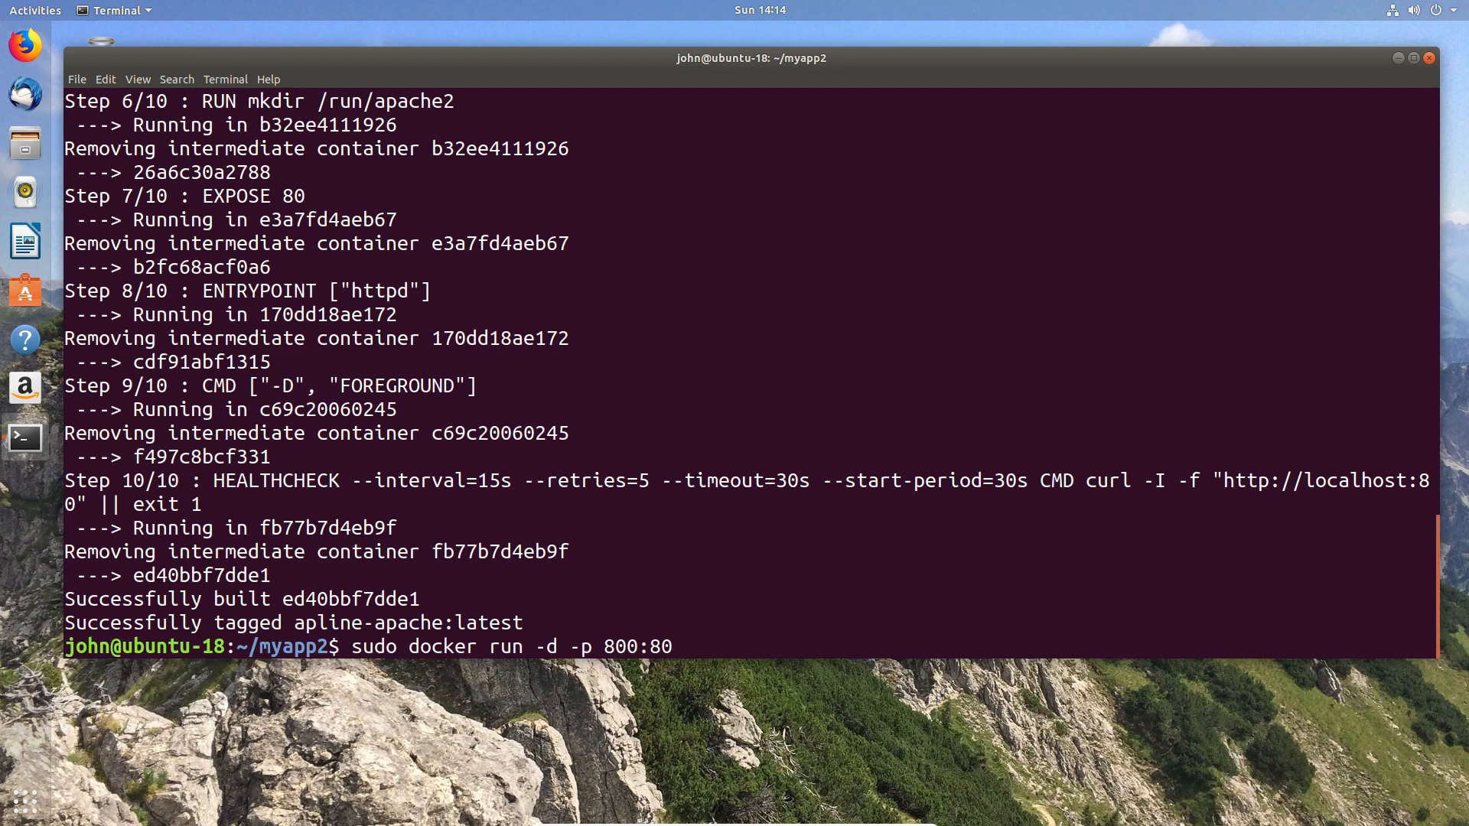
pyautogui.write('apline-apache')
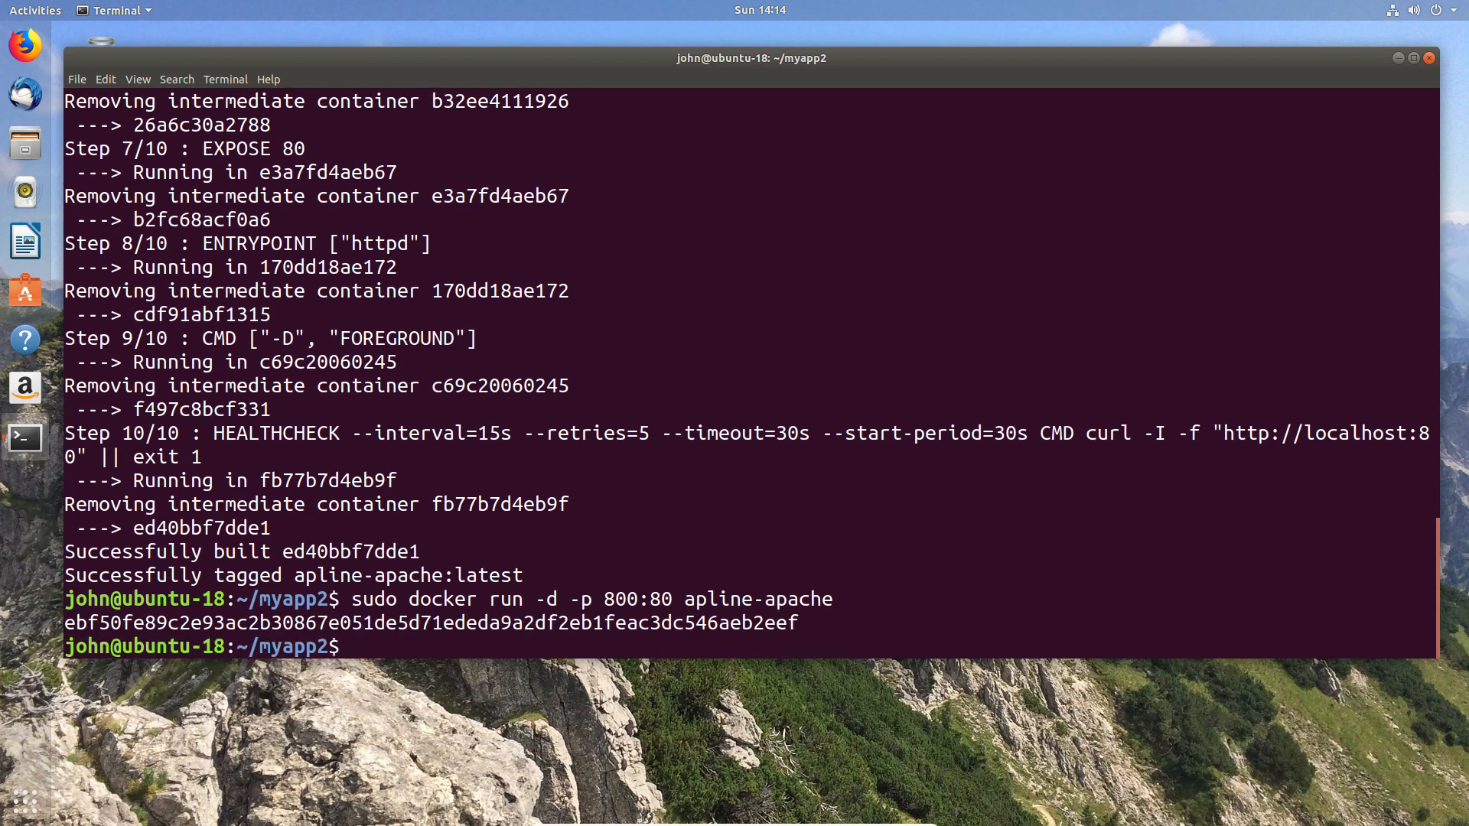
# - Check the container's status with 'sudo docker ps -a'
pyautogui.write('sudo docker ps -a')
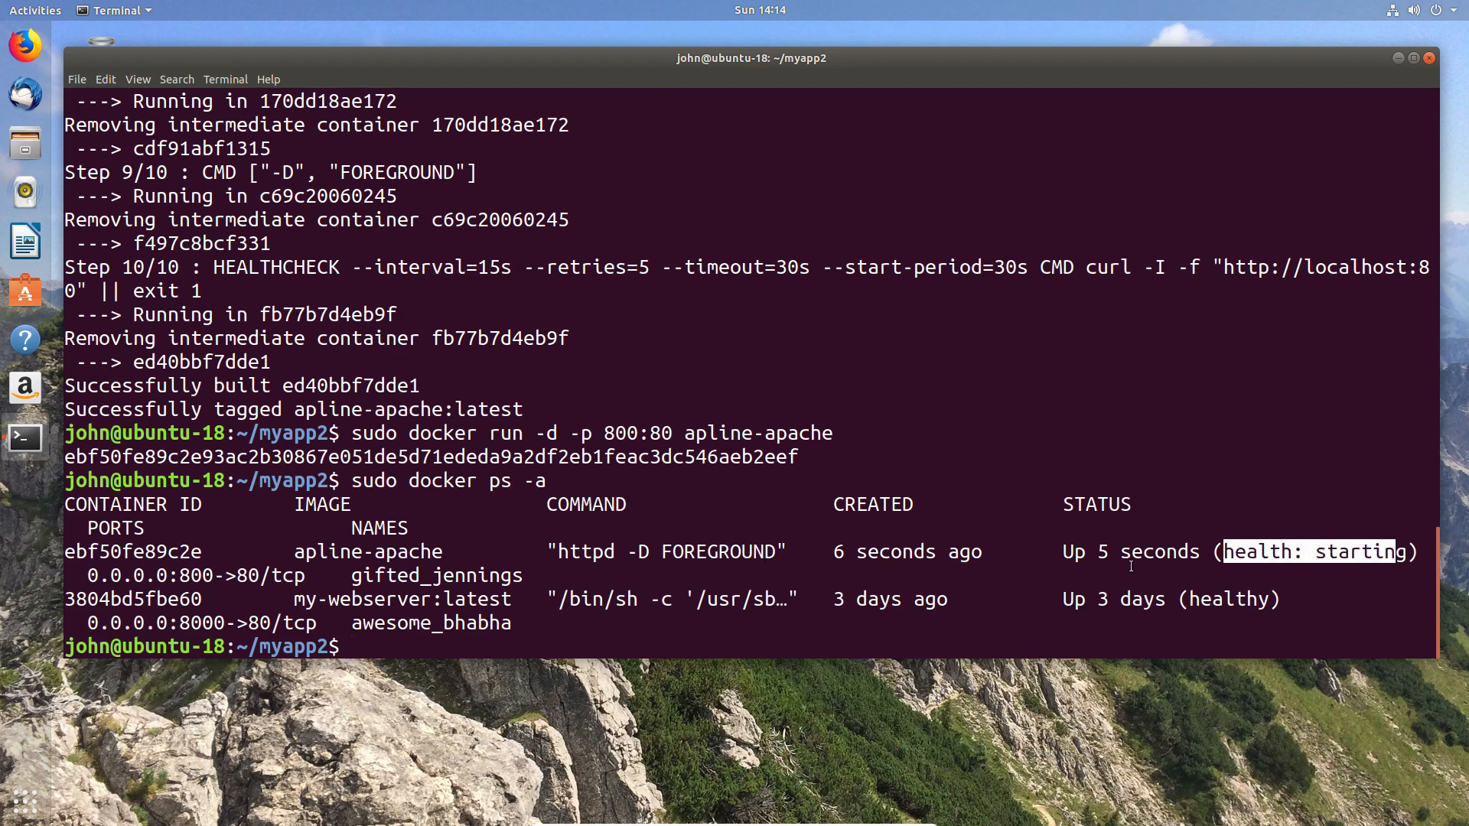
pyautogui.write('sudo docker ps -a')
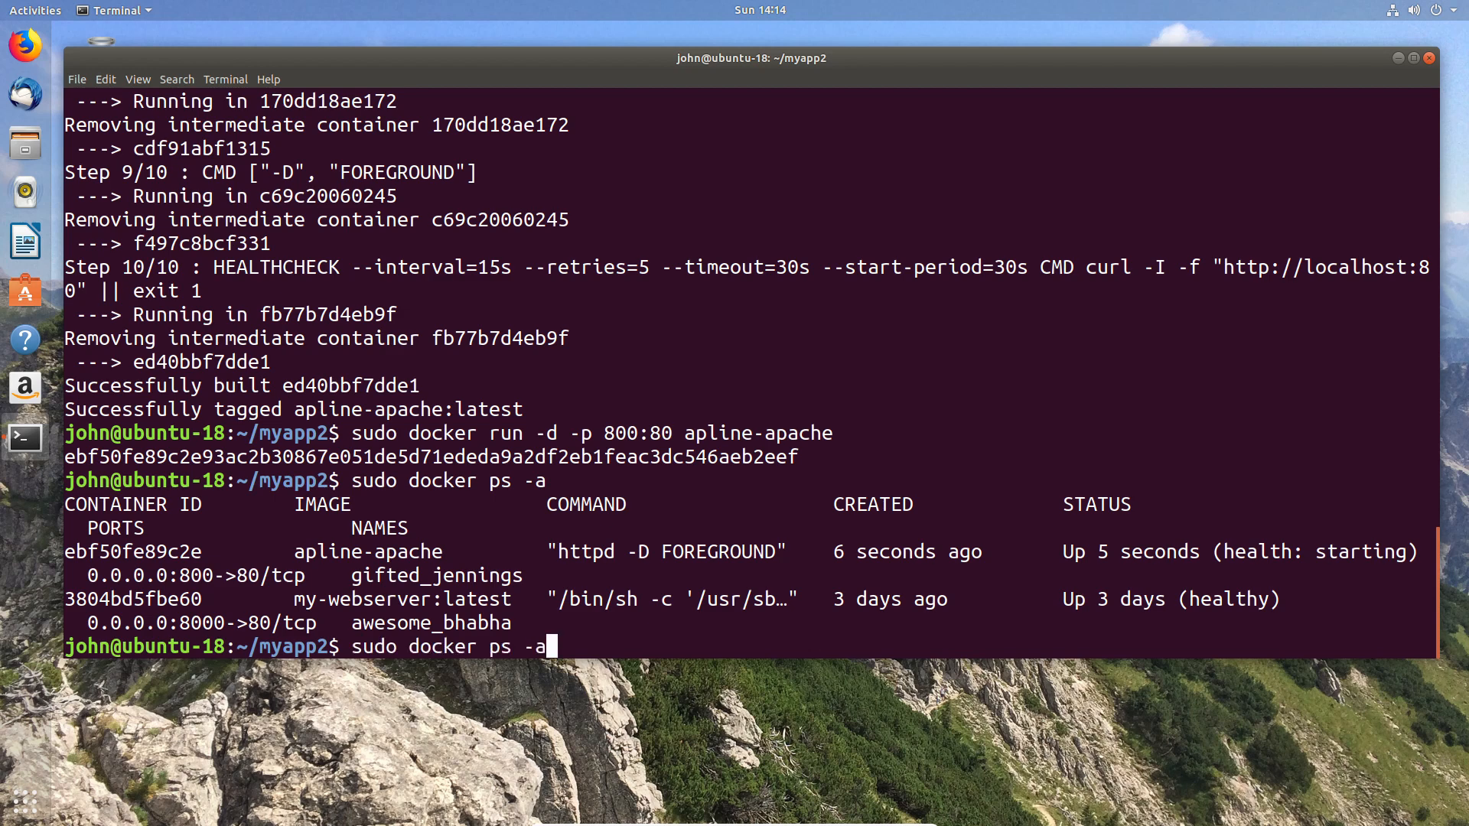
pyautogui.press('Return')
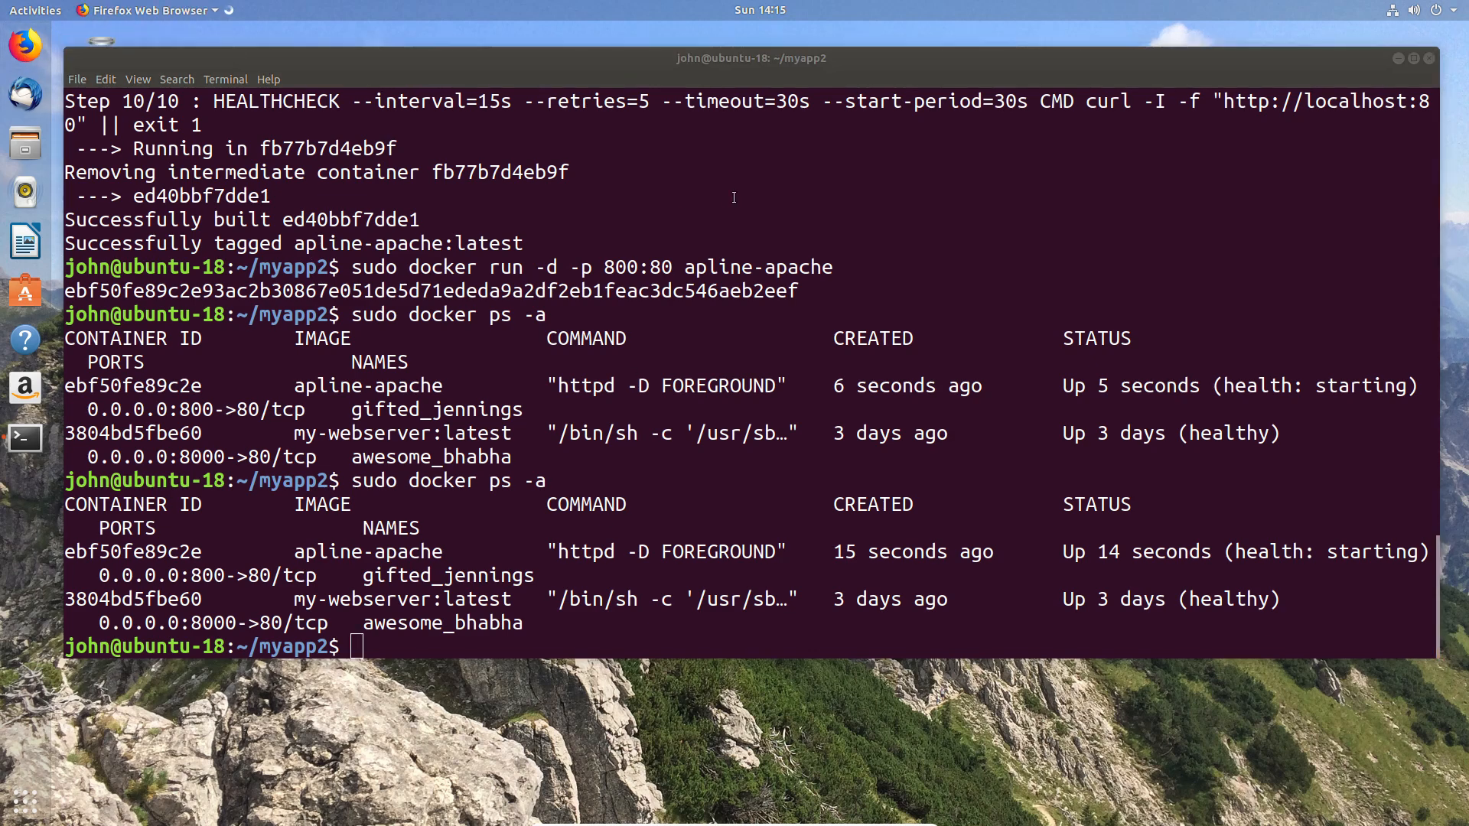
# - Load localhost:800 in Firefox to see Apache's 'It works!' page, then close Firefox
pyautogui.click(29, 42)
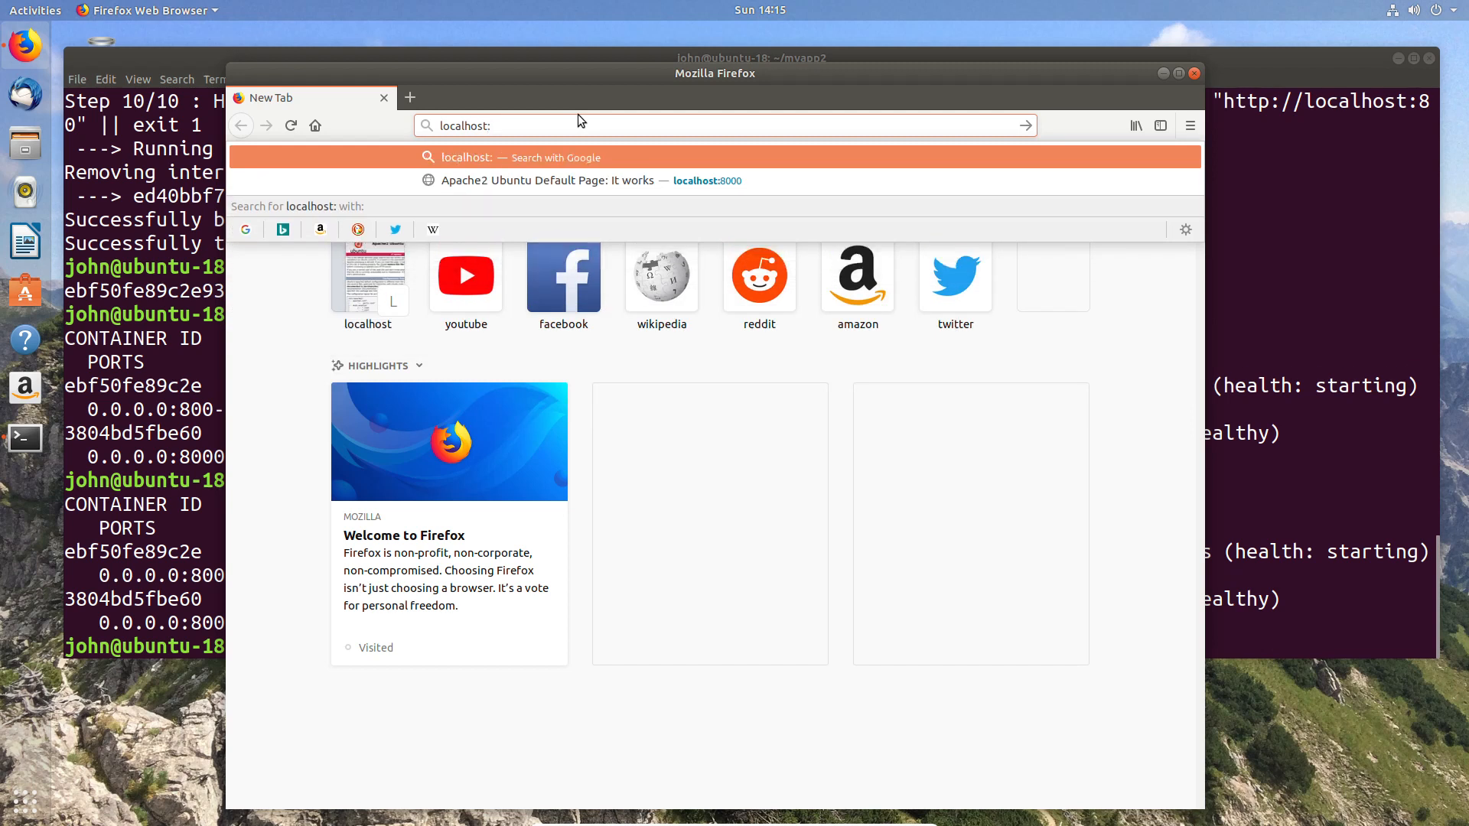
pyautogui.write('localhost:800')
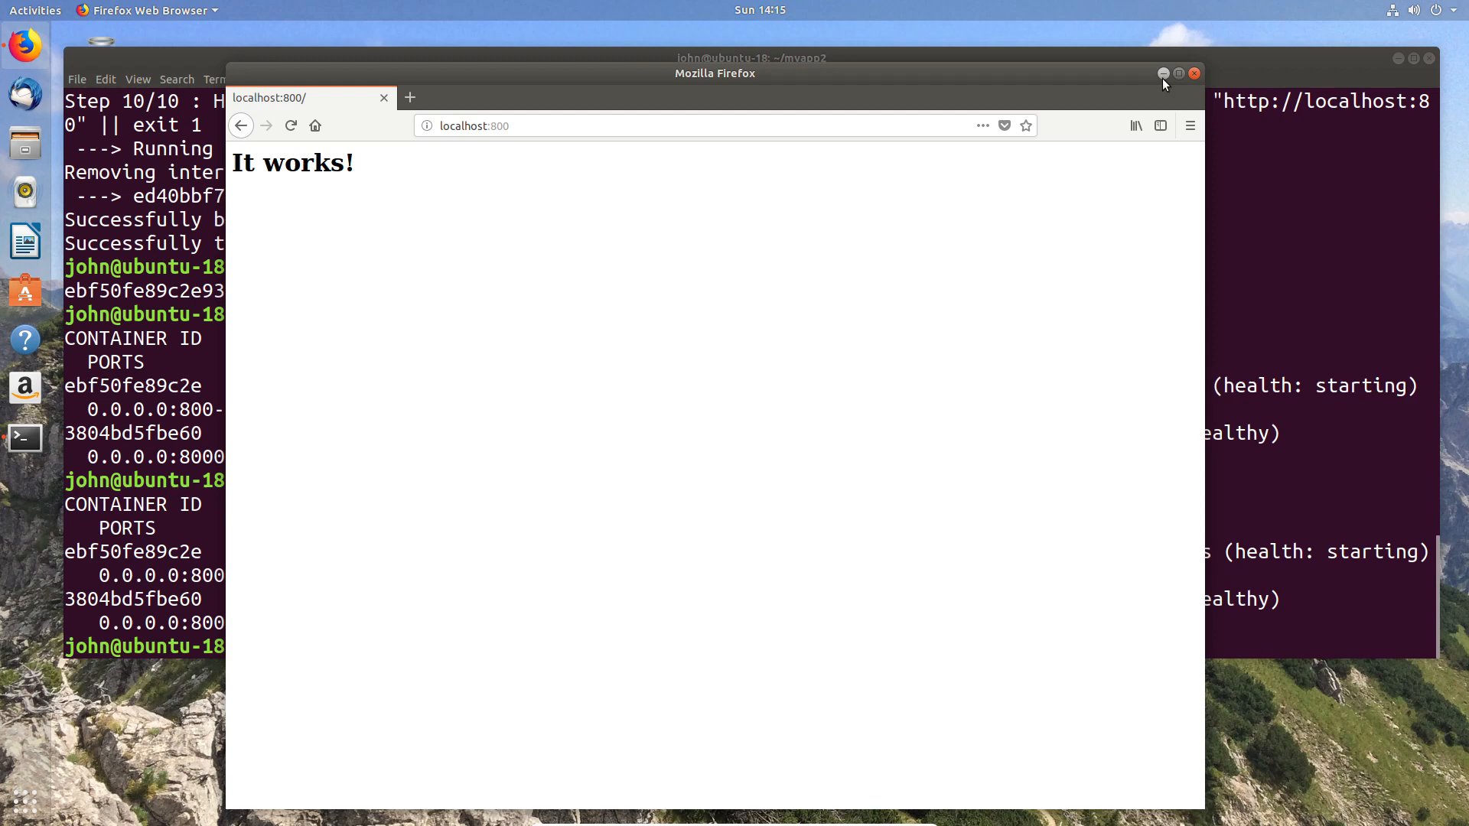
pyautogui.click(1194, 74)
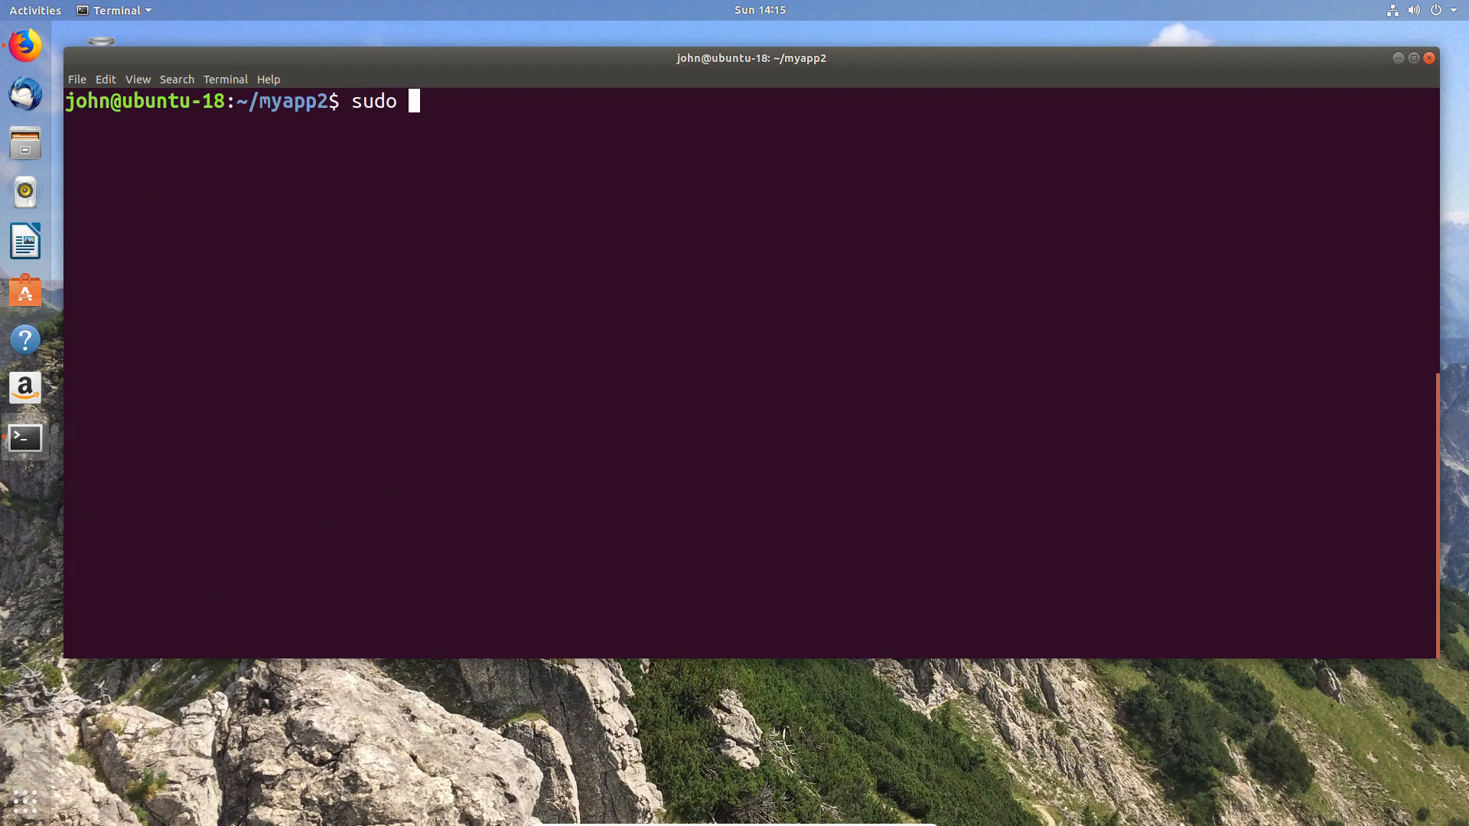
# - List Docker images and highlight the apline-apache image's 10.5MB size
pyautogui.write('docker images')
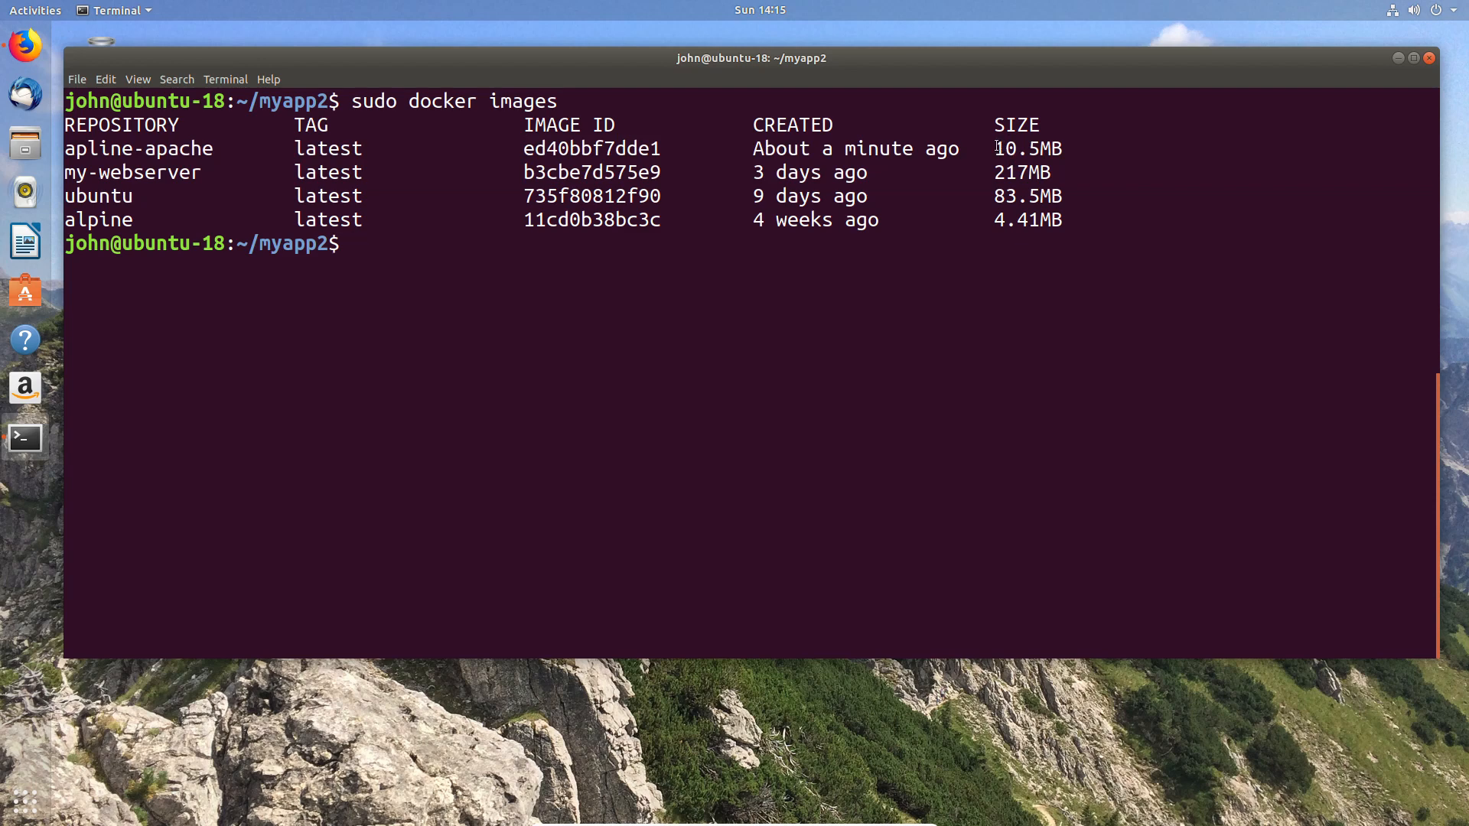
pyautogui.doubleClick(1027, 148)
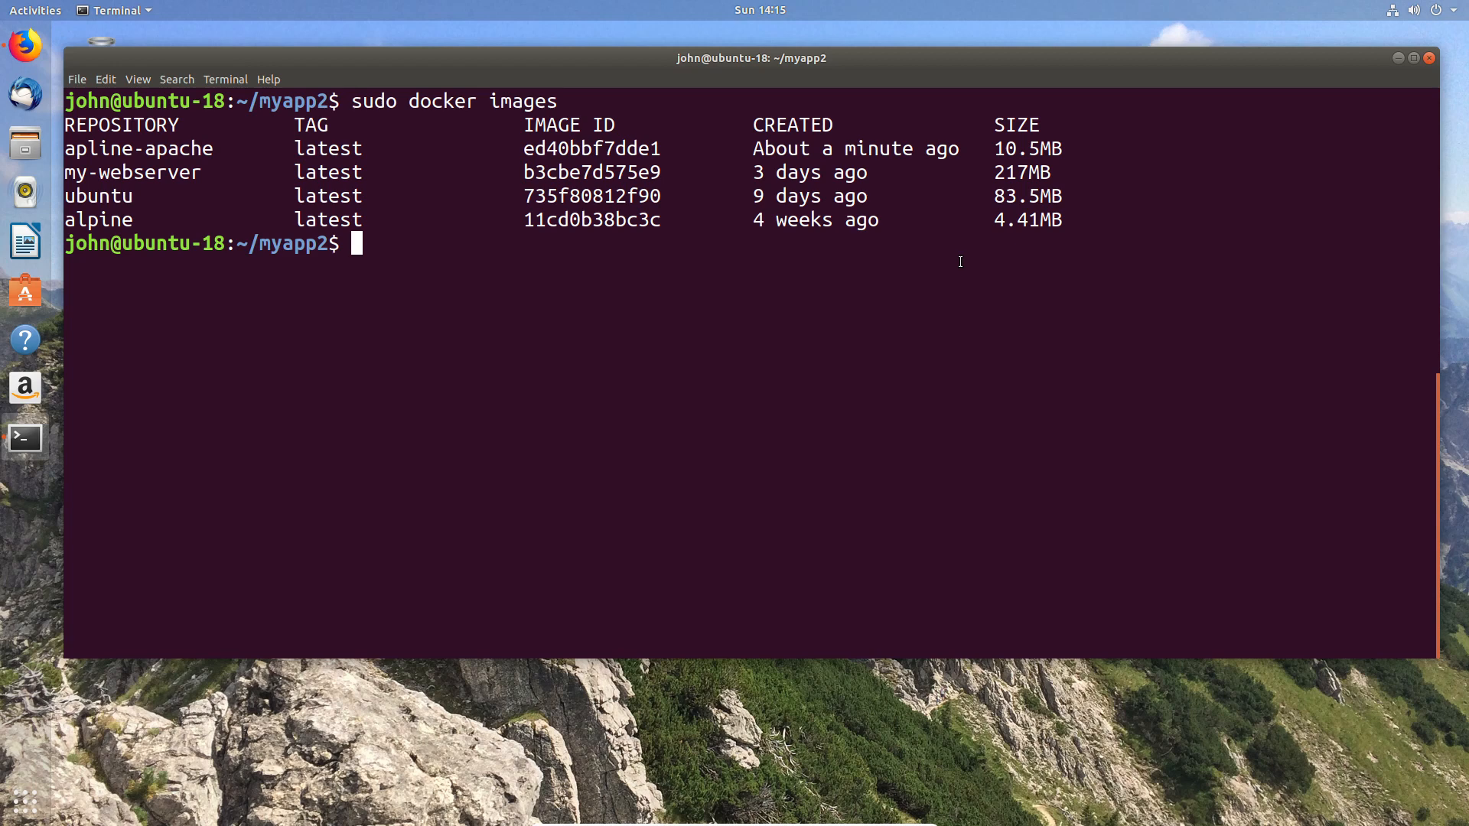
pyautogui.moveTo(911, 253)
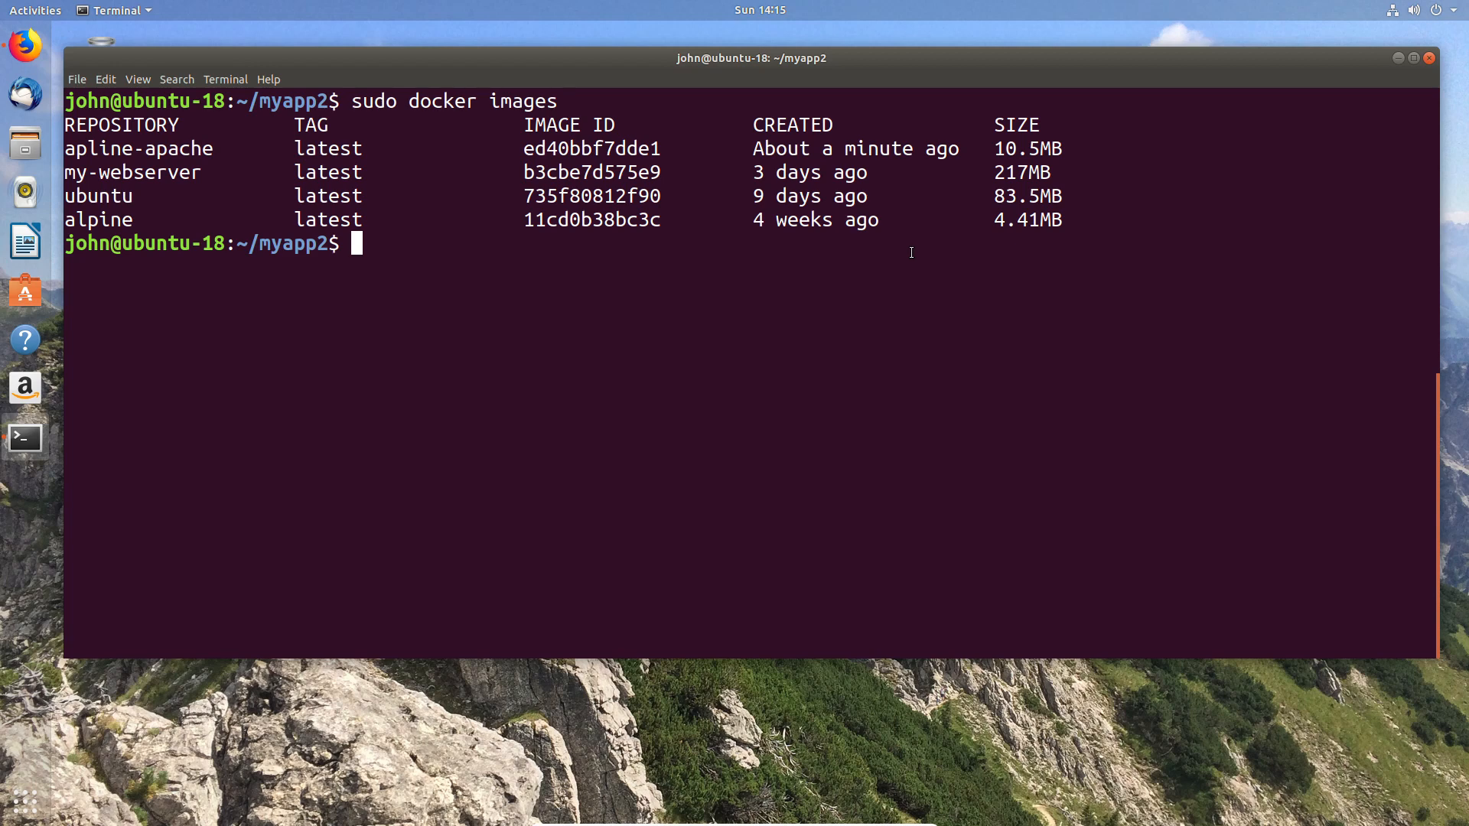